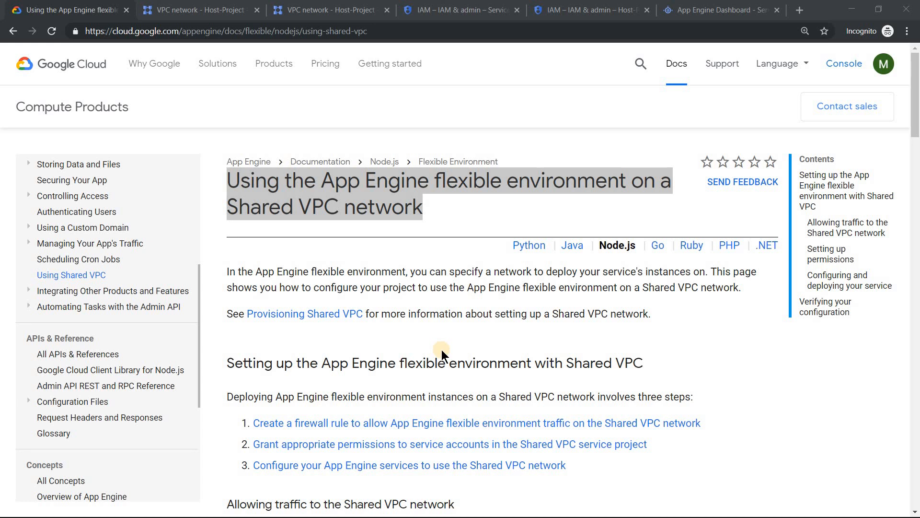
Show Host-Project's VPC networks list with shared-vpc-network's Singapore and Mumbai subnets
click(198, 10)
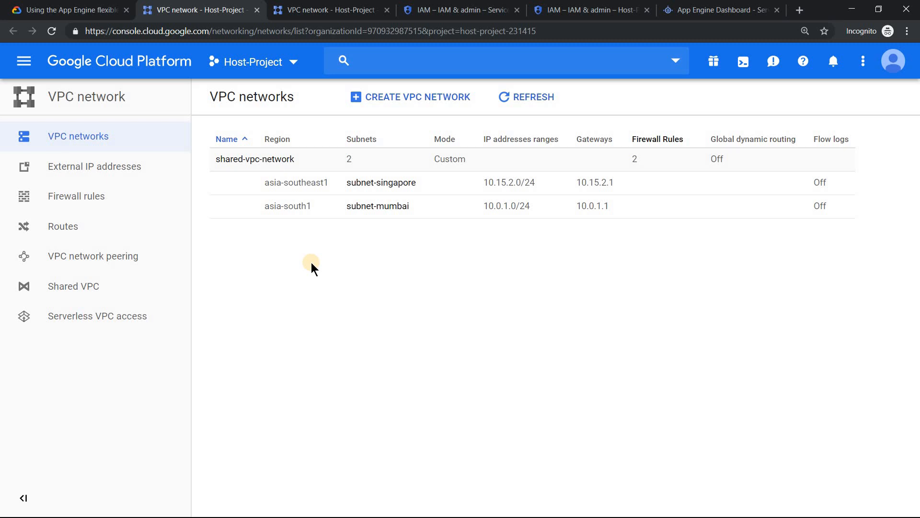
mouse_move(293, 61)
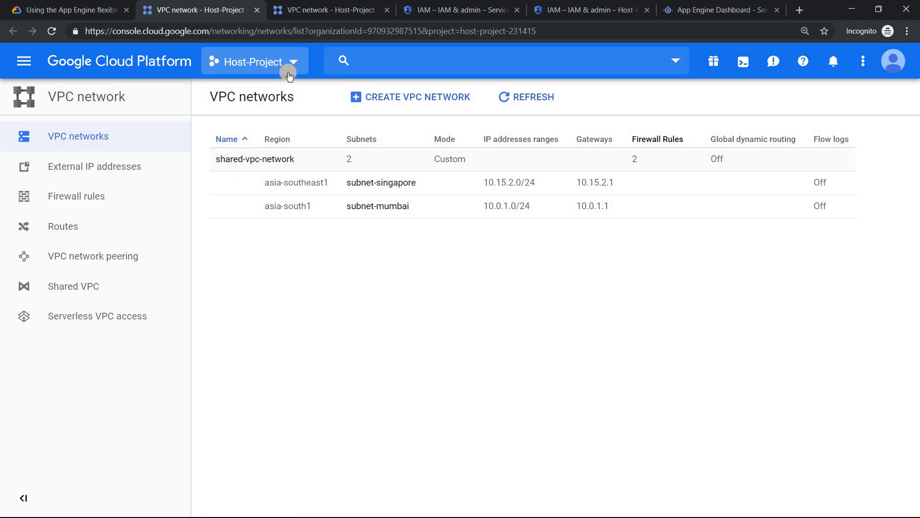
mouse_move(365, 346)
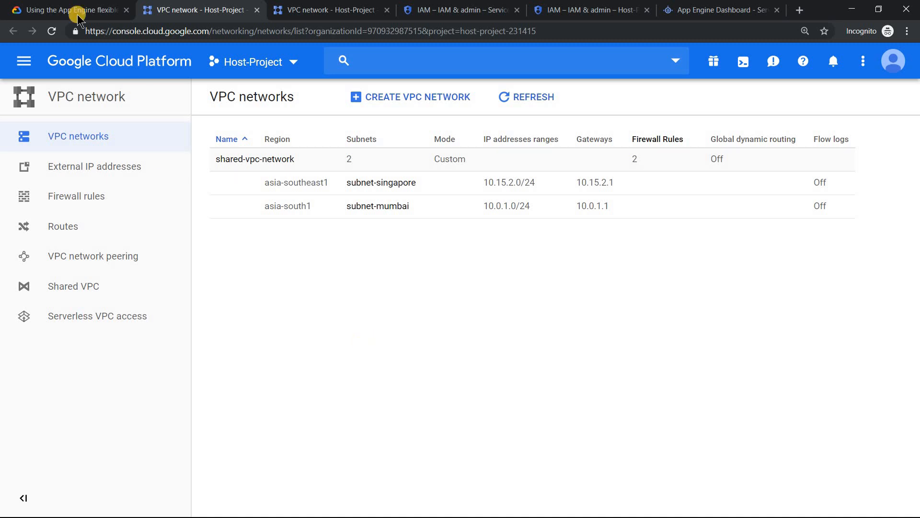
Review the documented firewall rule properties for allowing Shared VPC traffic
click(65, 10)
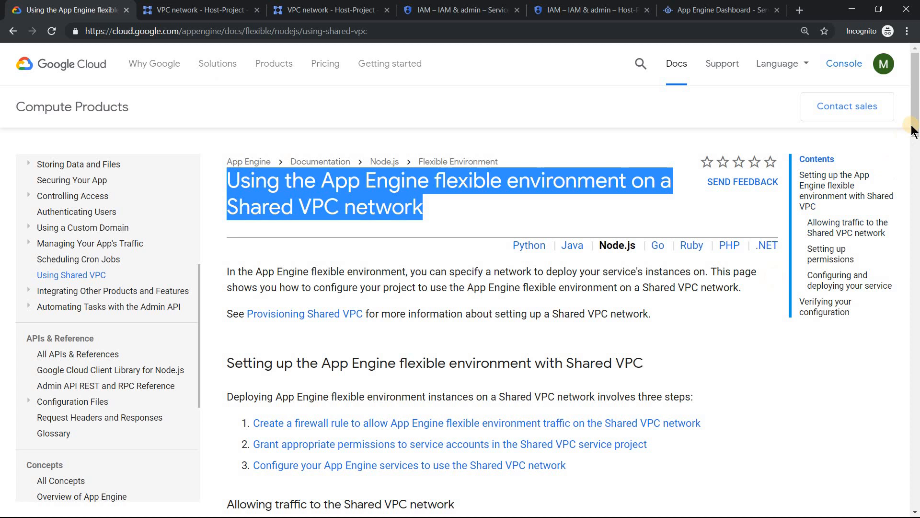
scroll(down, 3)
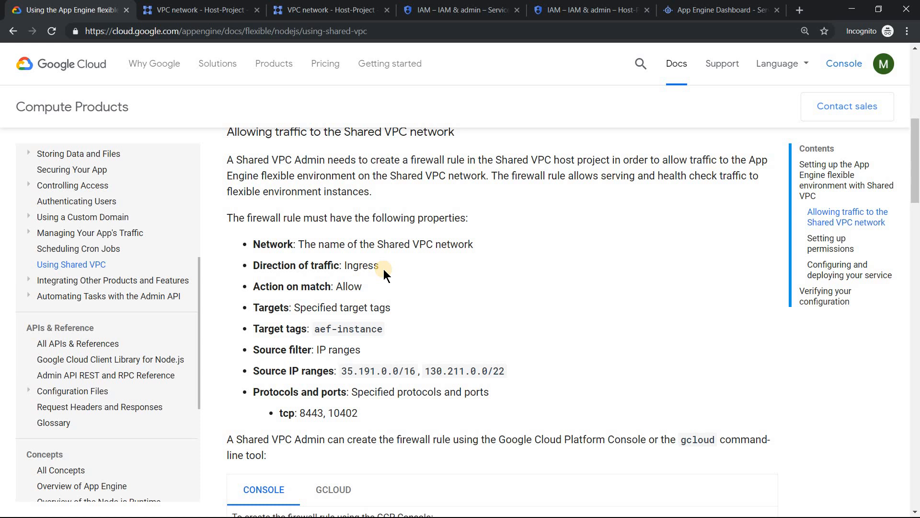
mouse_move(387, 287)
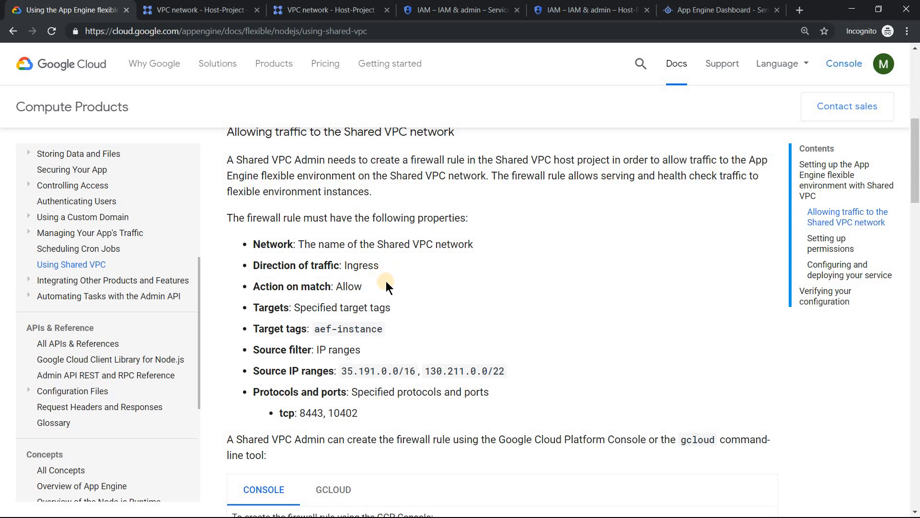
mouse_move(368, 354)
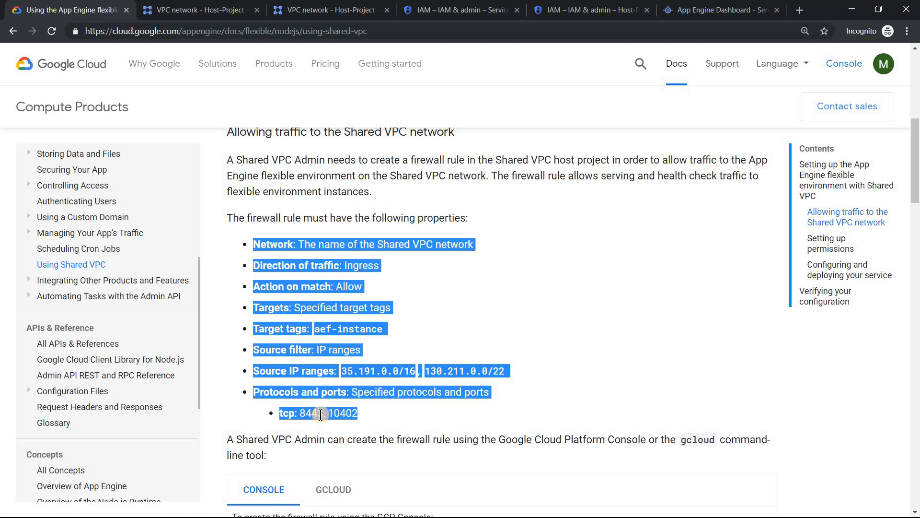
mouse_move(202, 9)
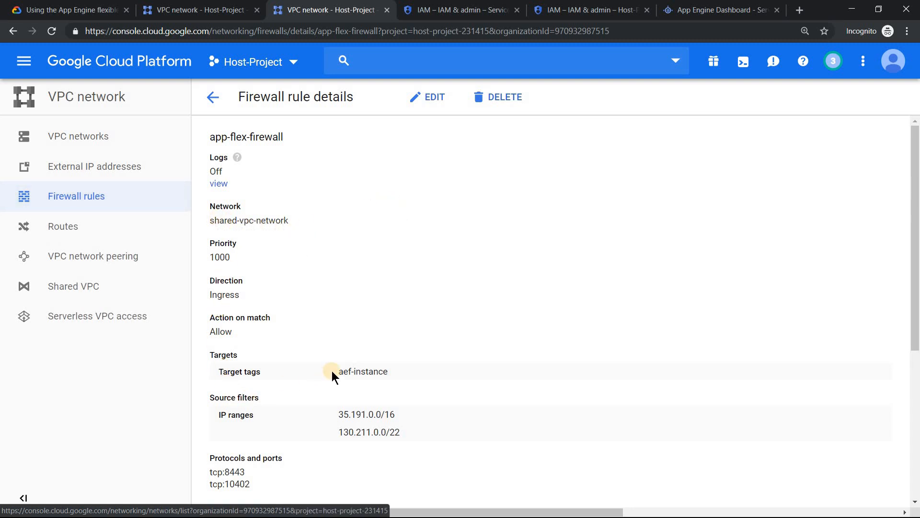
double_click(362, 371)
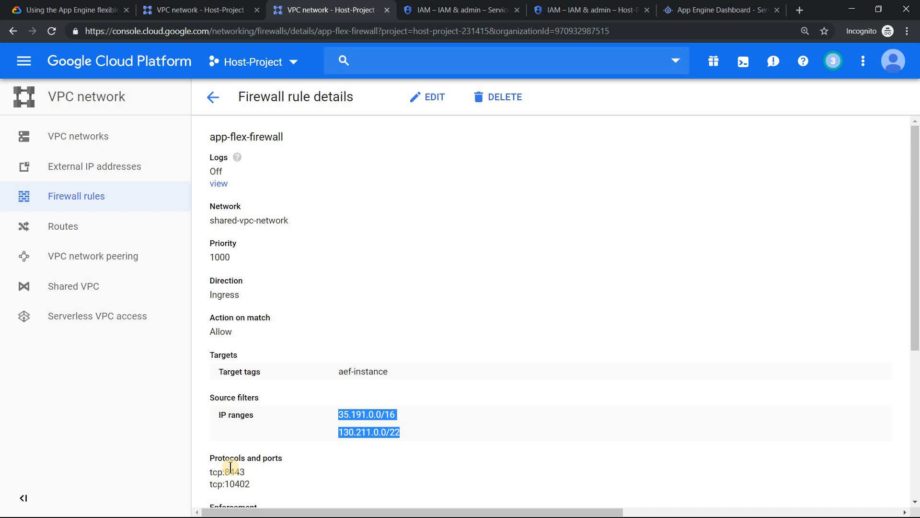
mouse_move(573, 357)
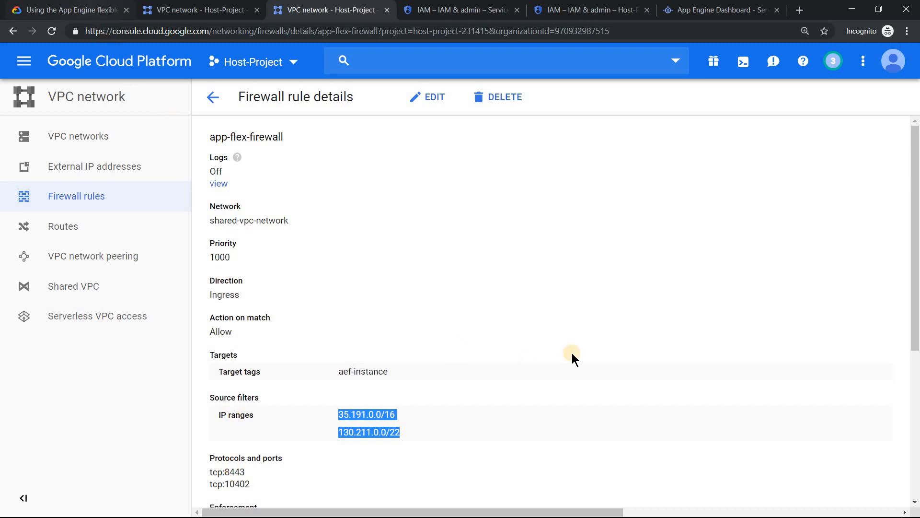
Read the Setting up permissions section on granting service accounts Compute Network User
click(67, 10)
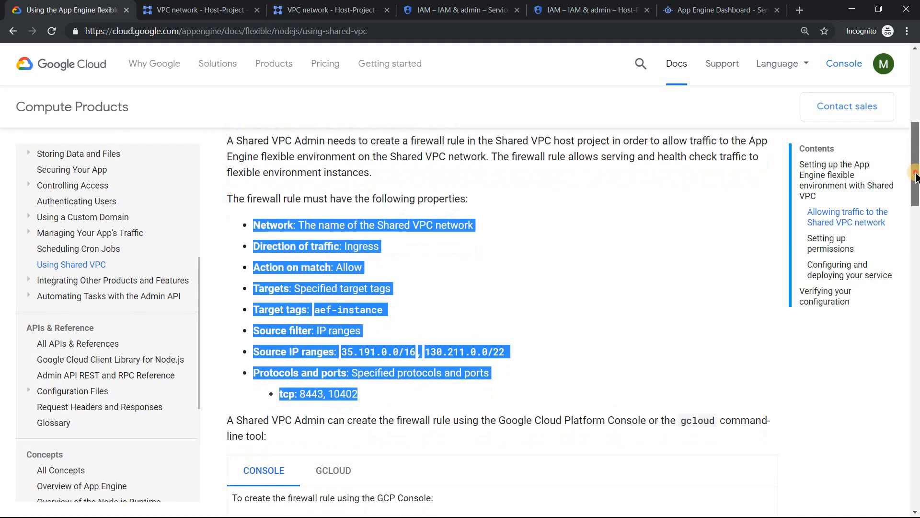
scroll(down, 3)
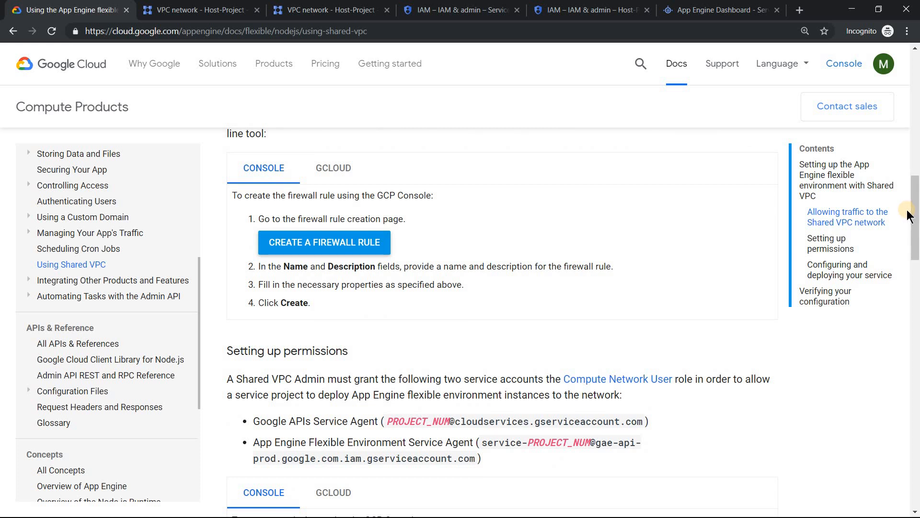
mouse_move(612, 293)
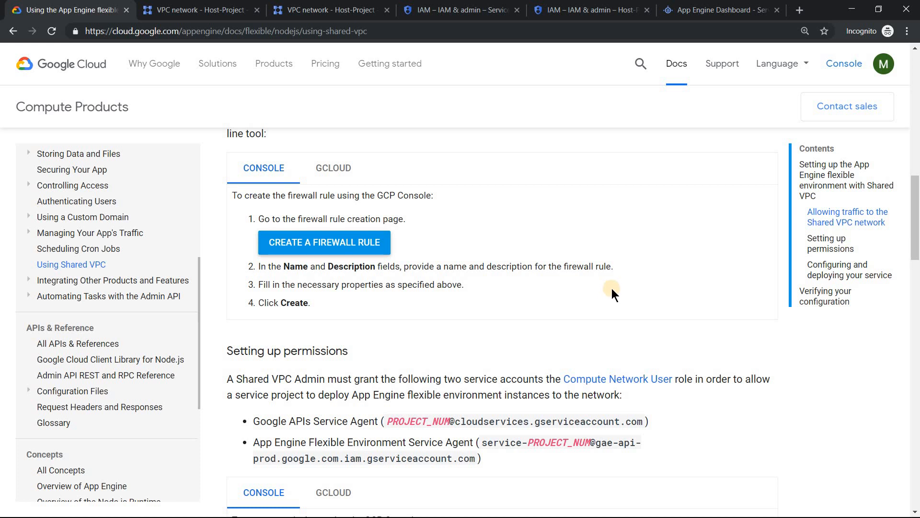
scroll(down, 3)
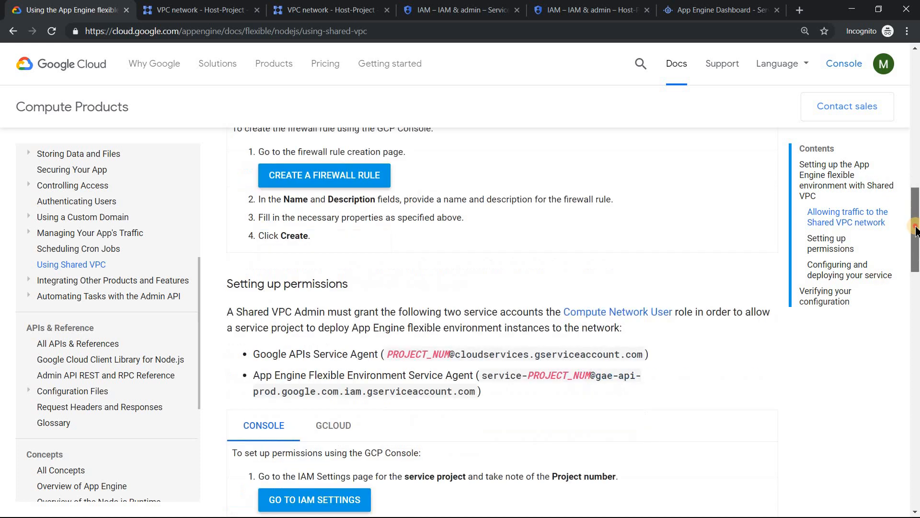
scroll(down, 3)
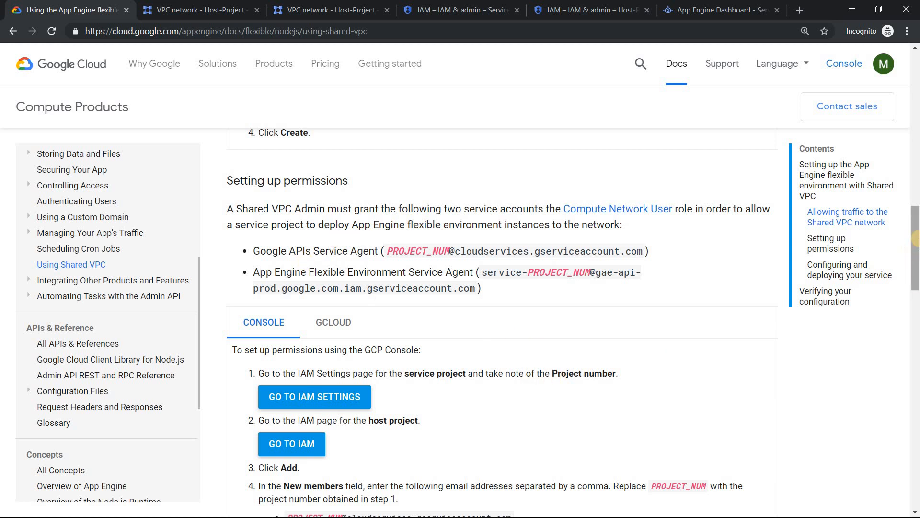
scroll(down, 3)
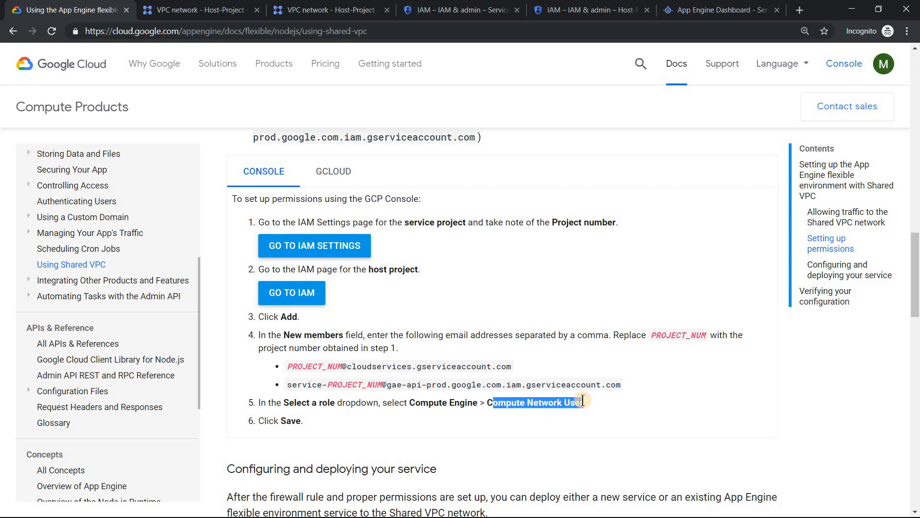
mouse_move(457, 10)
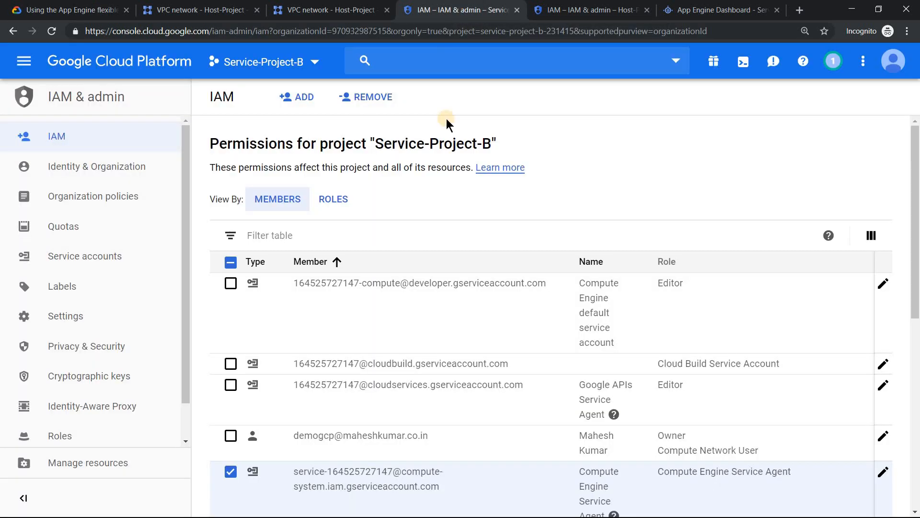
mouse_move(448, 132)
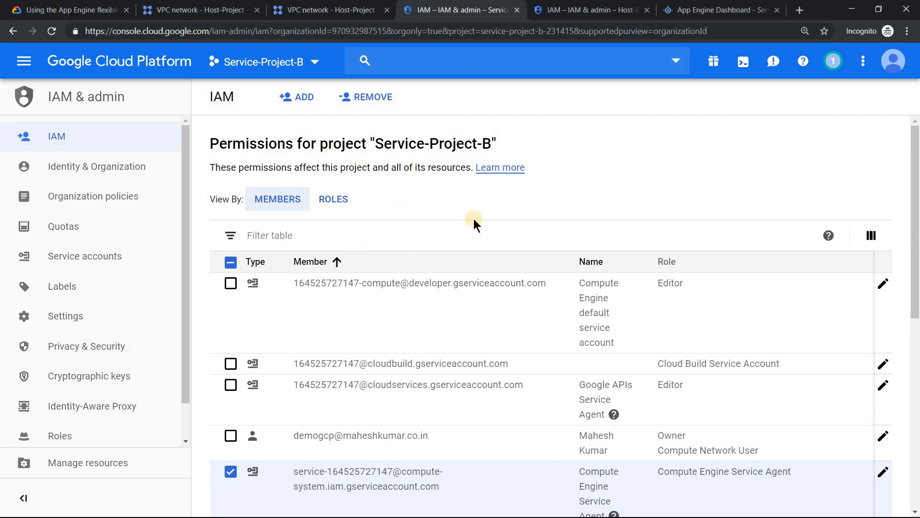
mouse_move(710, 10)
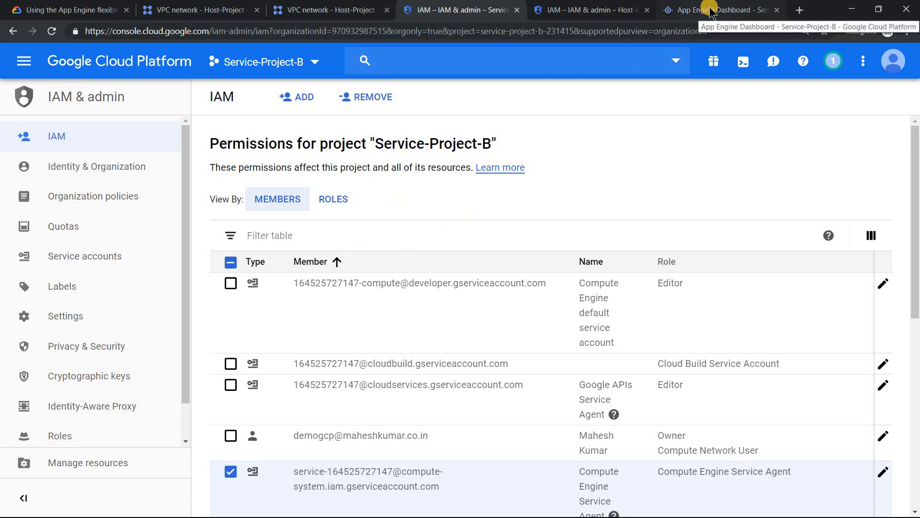
In Service-Project-A, start creating an App Engine application and choose region asia-south1
click(721, 9)
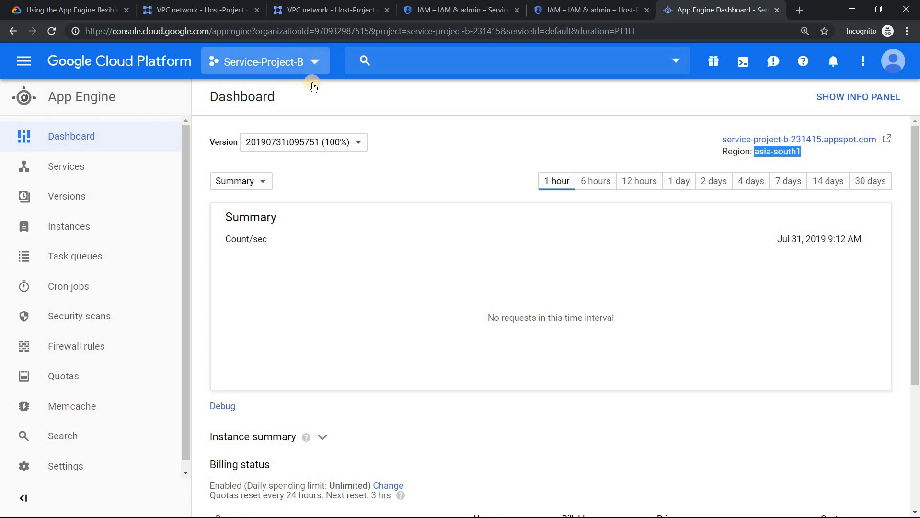
click(262, 61)
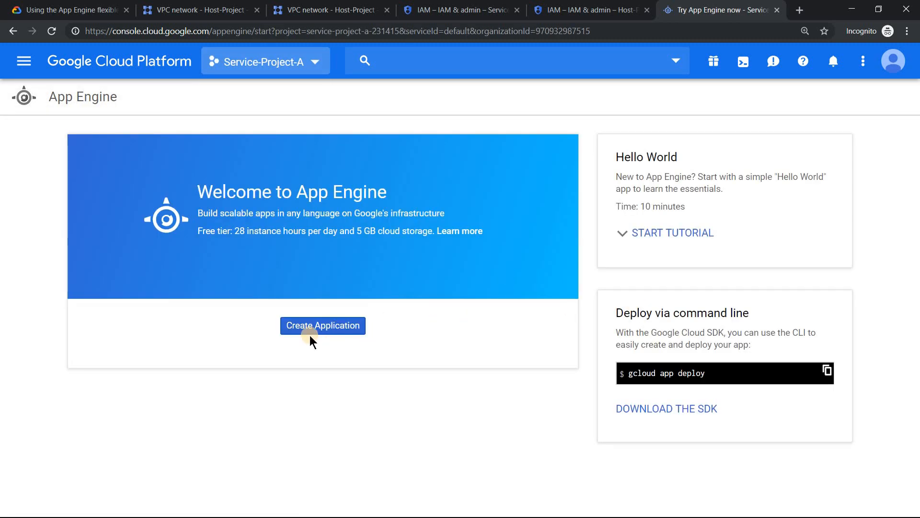
click(322, 325)
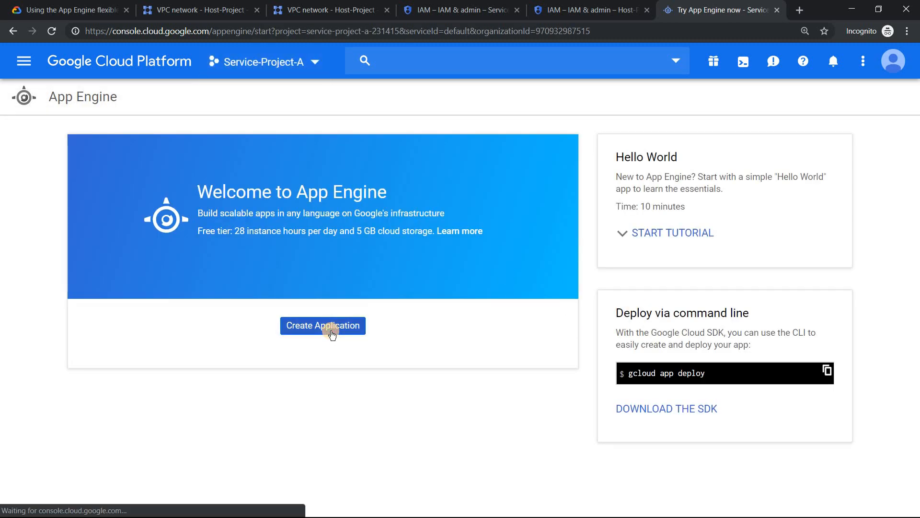
click(322, 325)
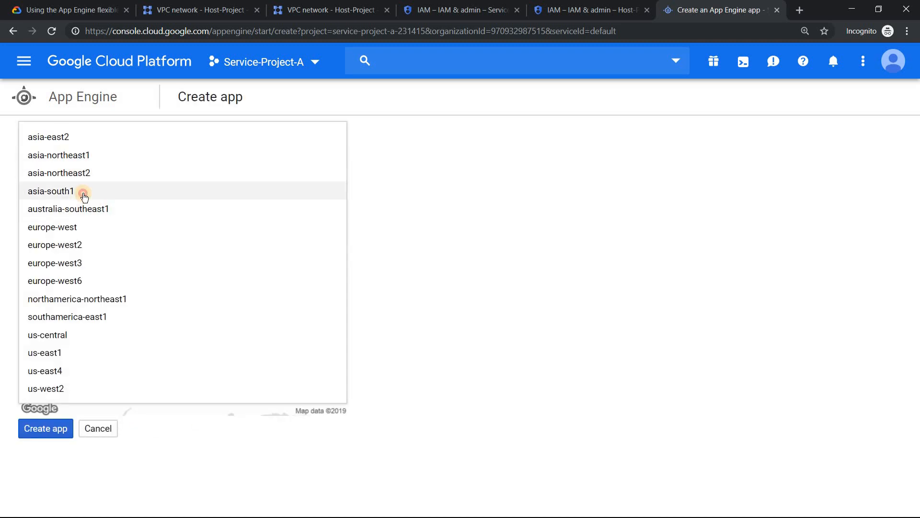
click(51, 191)
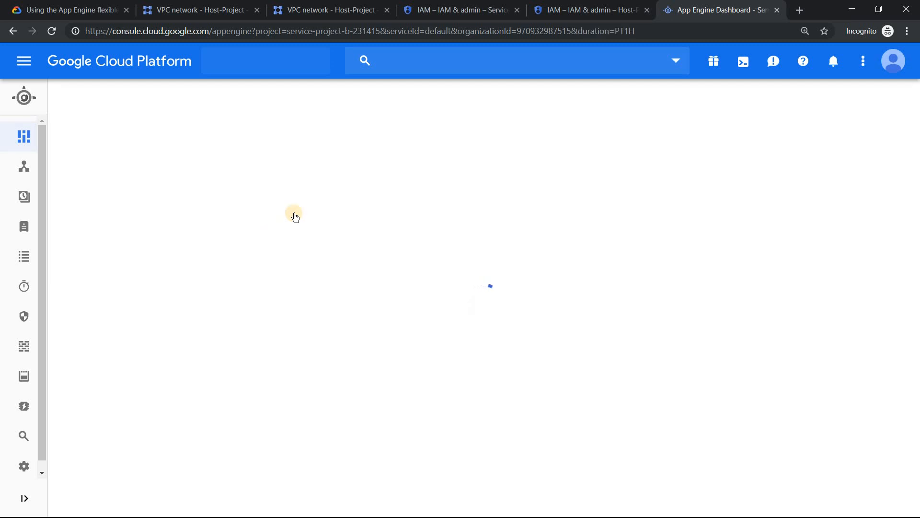
Locate the Compute Engine and App Engine flexible service agents in Service-Project-B's IAM members
click(461, 10)
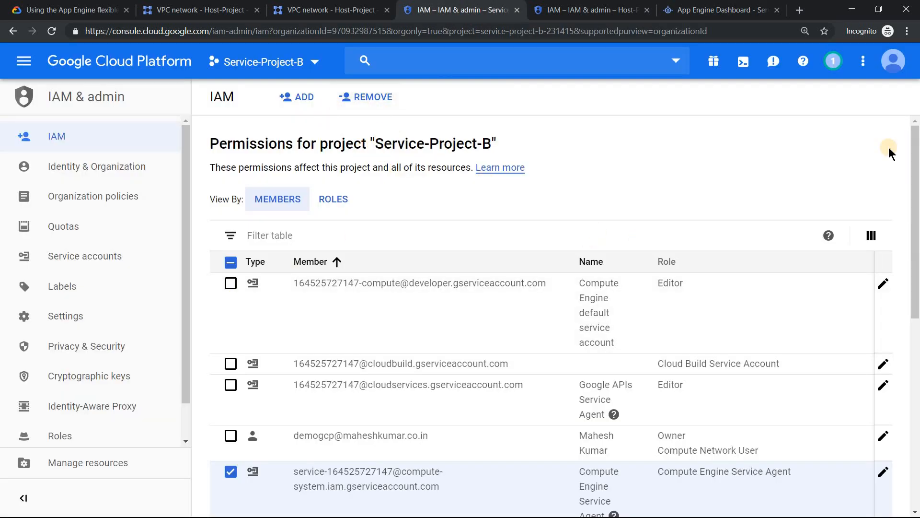
scroll(down, 3)
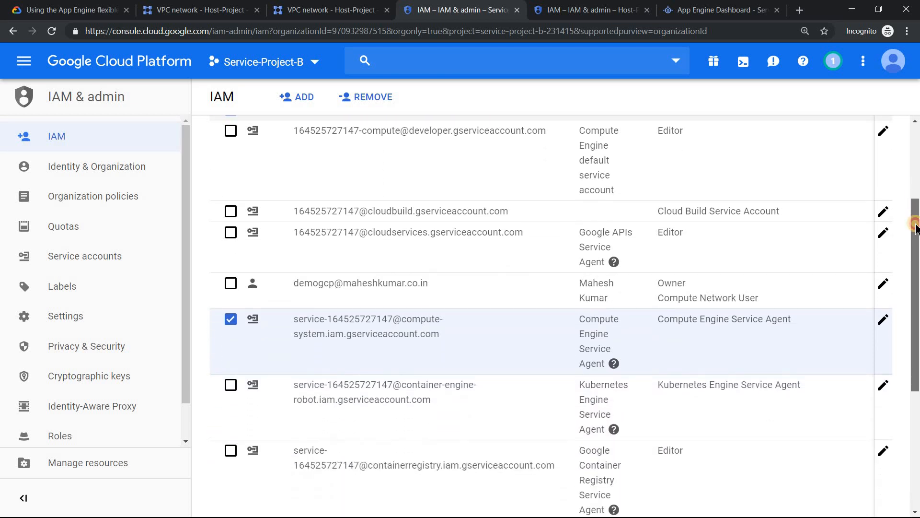
scroll(down, 3)
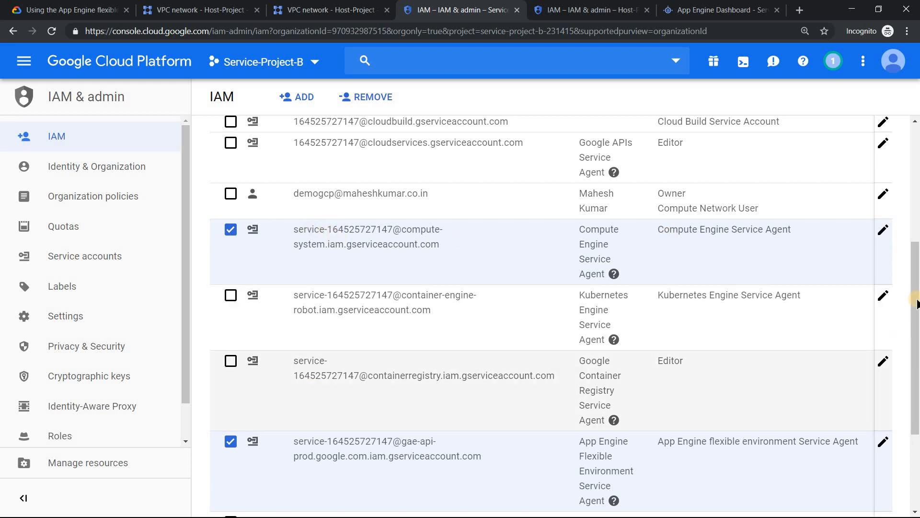
scroll(down, 3)
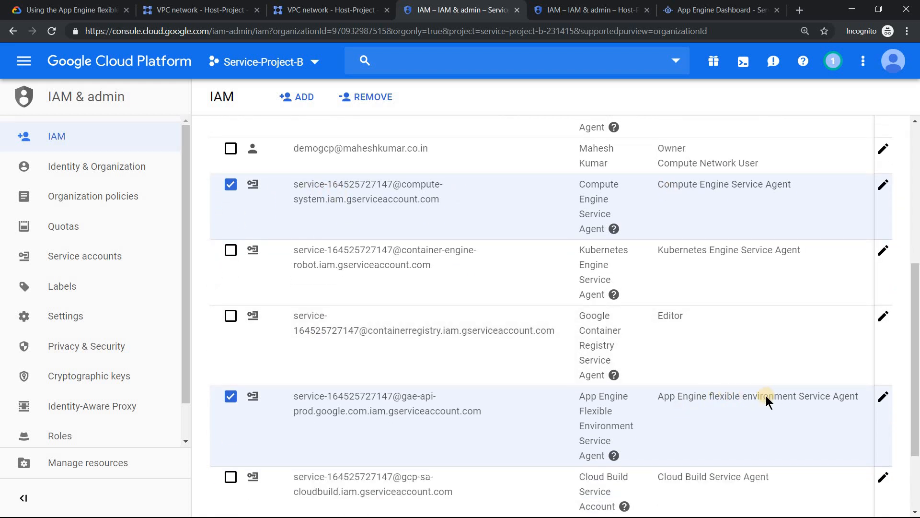
mouse_move(840, 399)
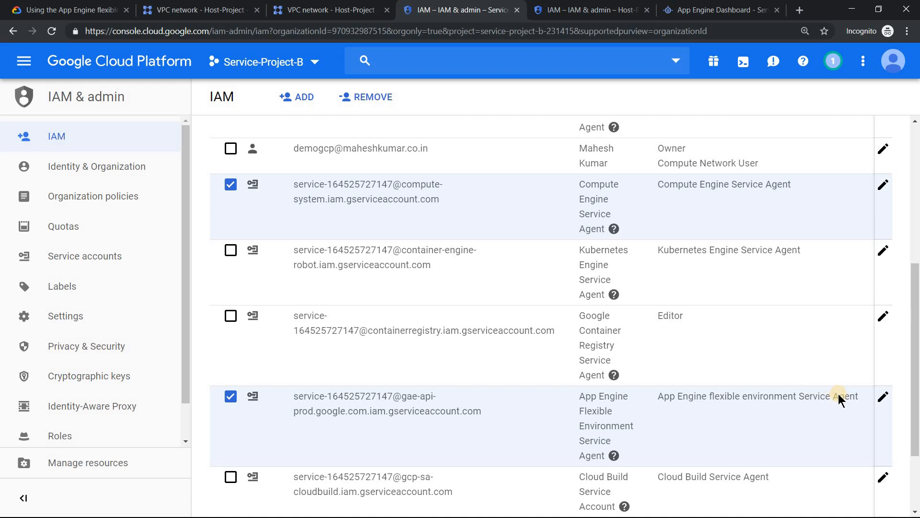
mouse_move(296, 194)
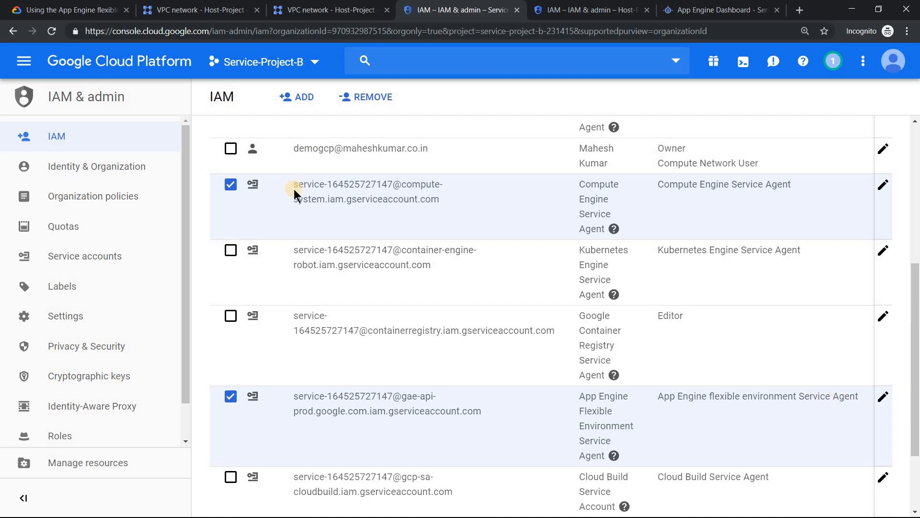
mouse_move(727, 204)
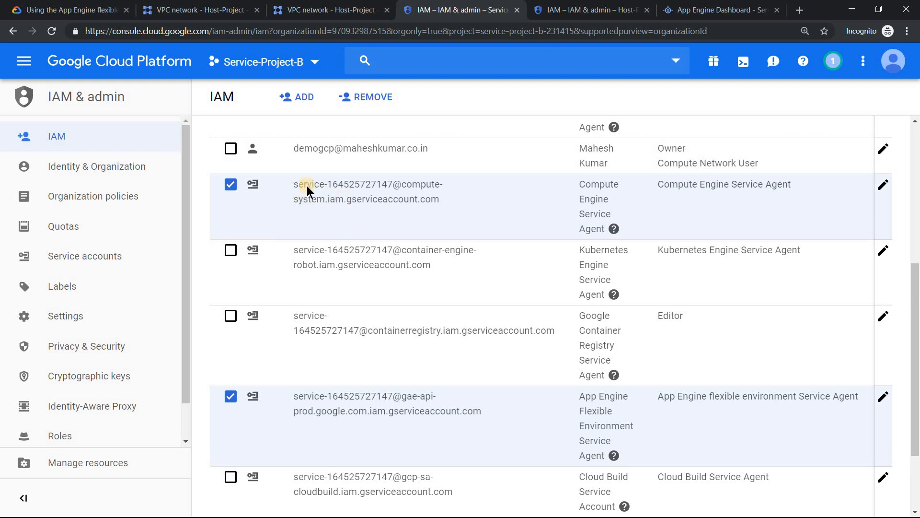
Pick the cloudservices Google APIs service agent domain from the docs and return to Service-Project-B's IAM
click(67, 9)
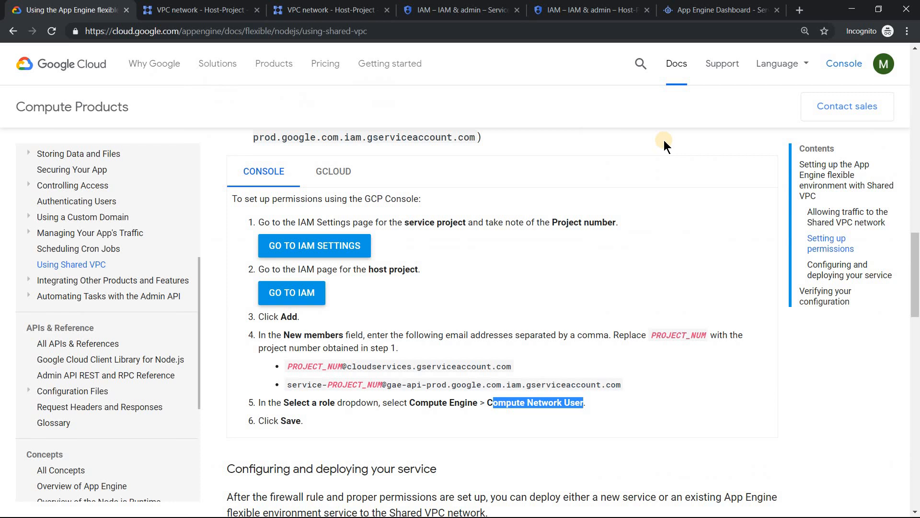
scroll(down, 3)
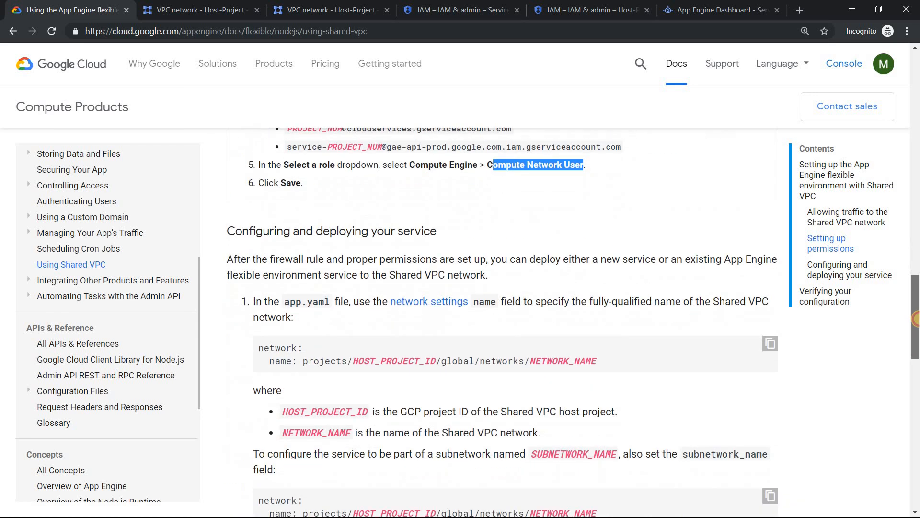
scroll(down, 3)
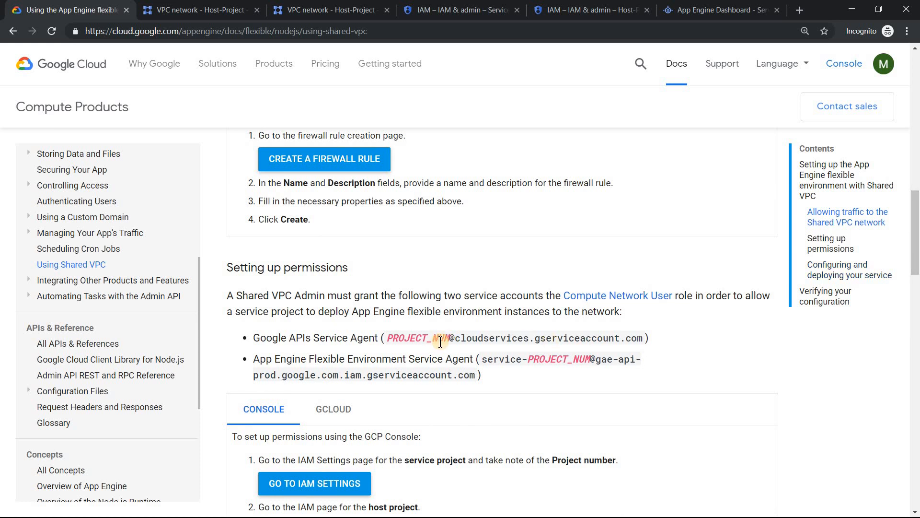
drag(454, 337, 630, 338)
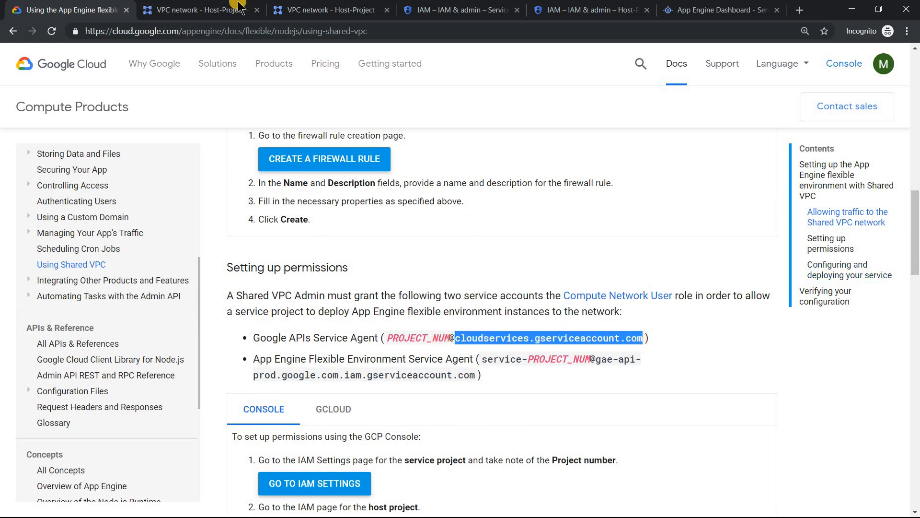
click(461, 9)
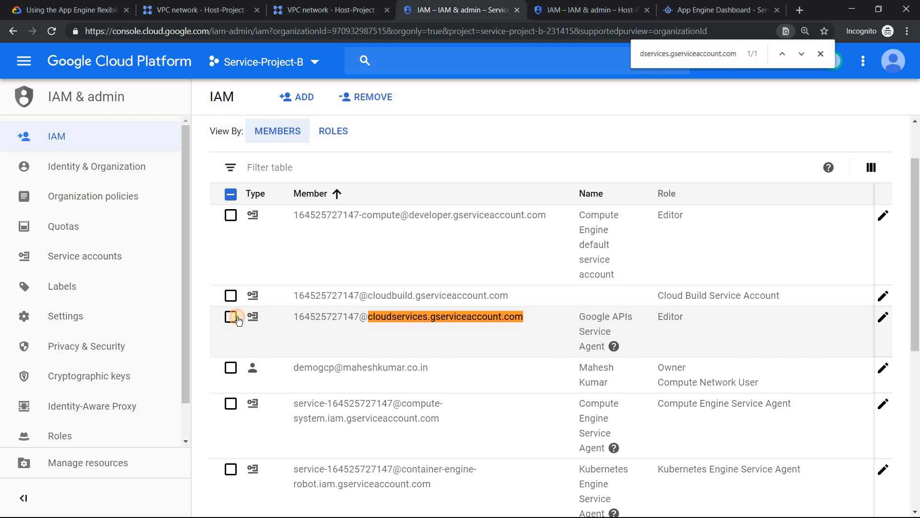
Select the Google APIs service agent's full email and bring up Host-Project's IAM permissions
click(230, 316)
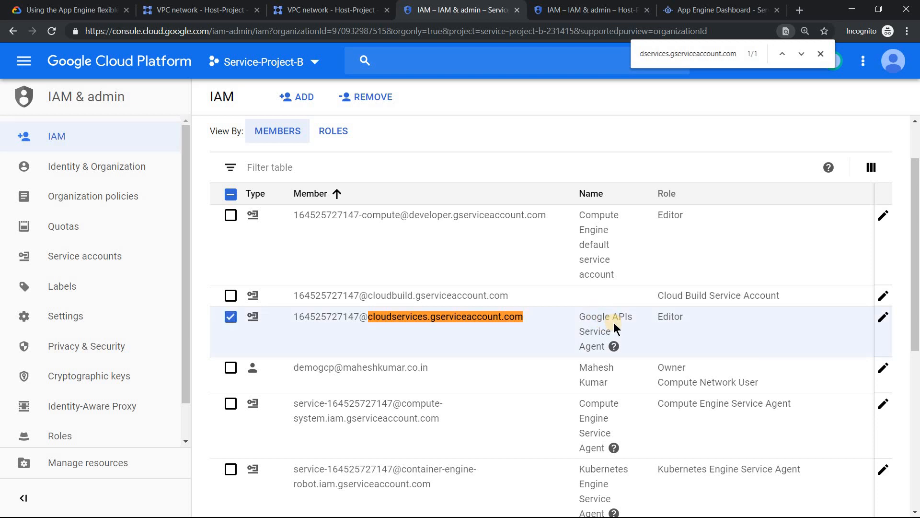
scroll(down, 3)
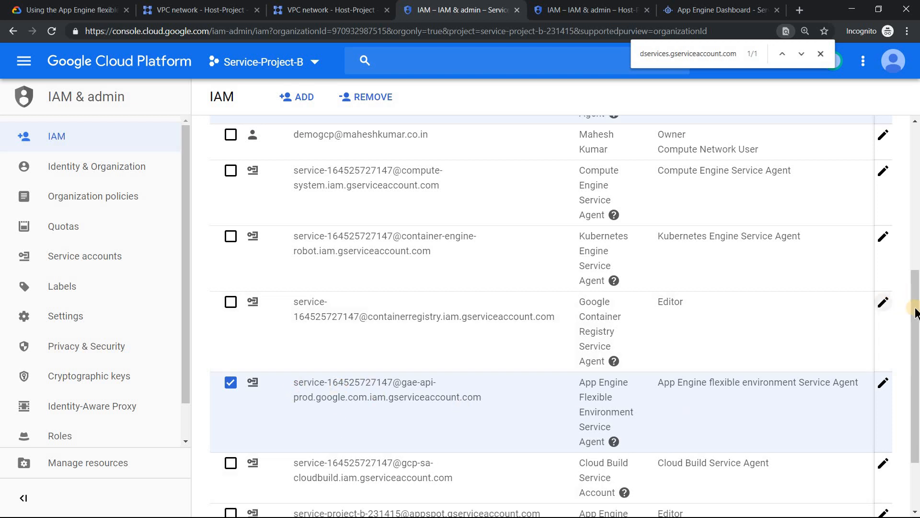
scroll(up, 3)
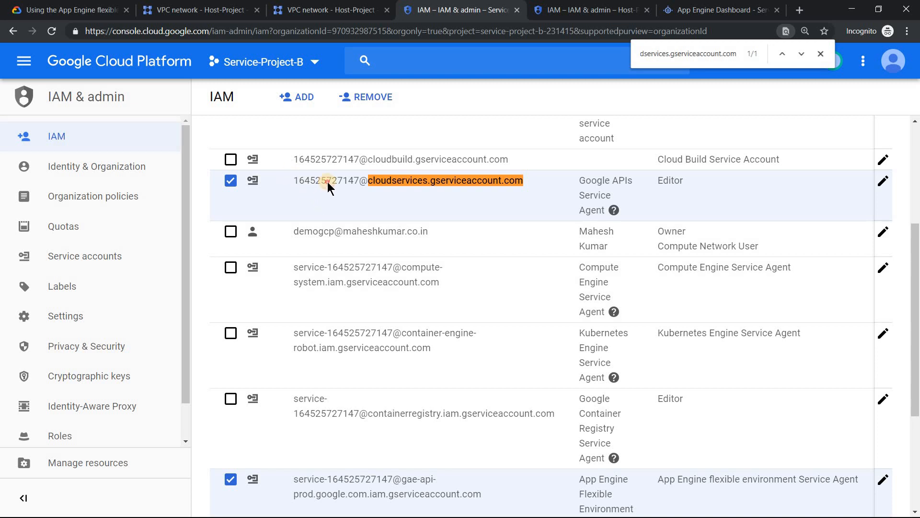
drag(328, 180, 521, 180)
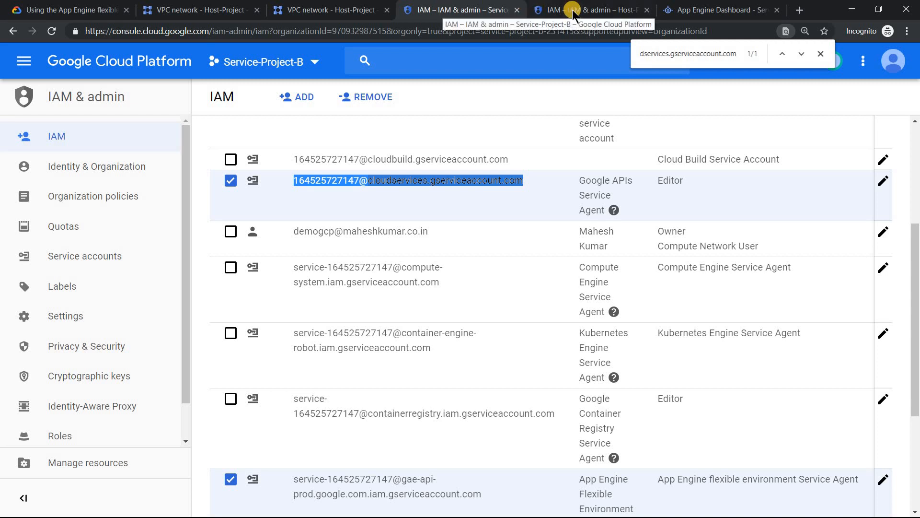
click(591, 10)
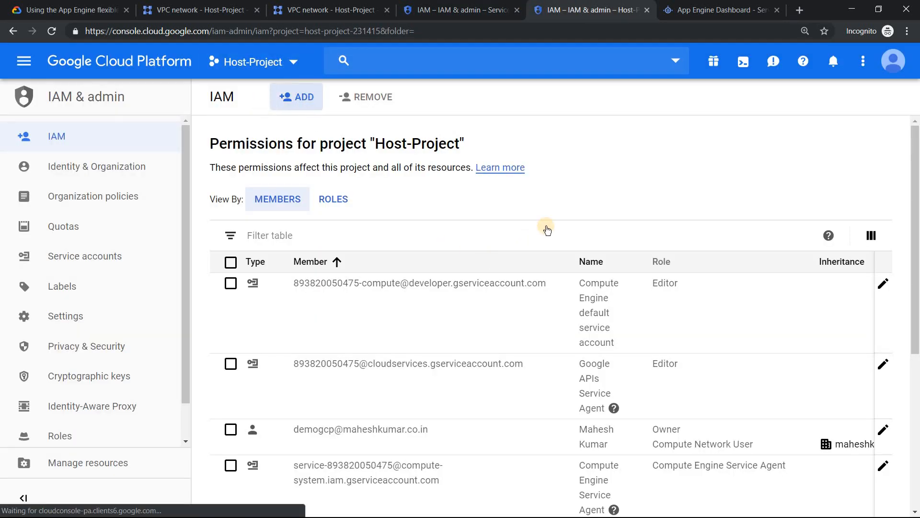
click(296, 97)
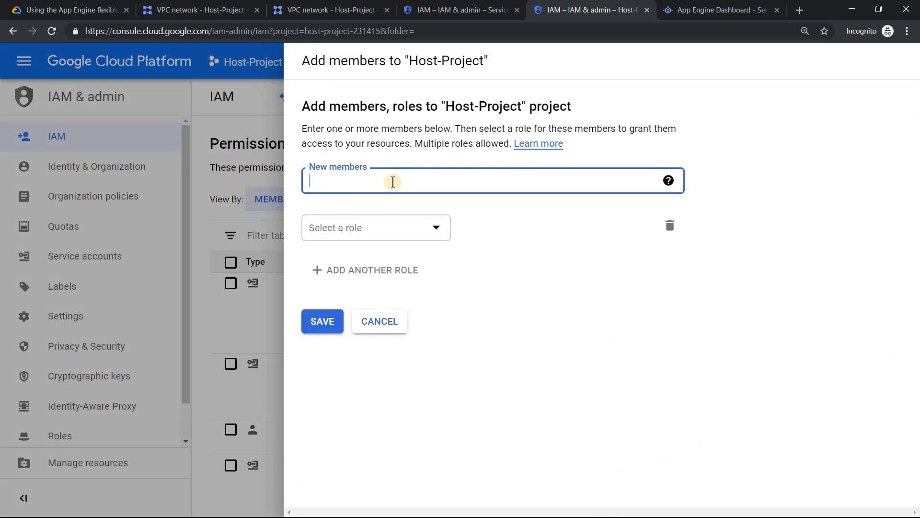
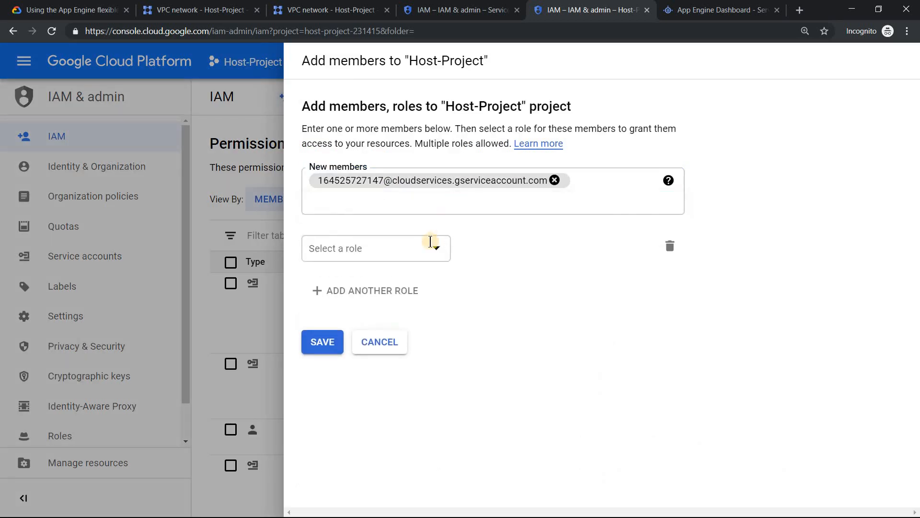
click(376, 248)
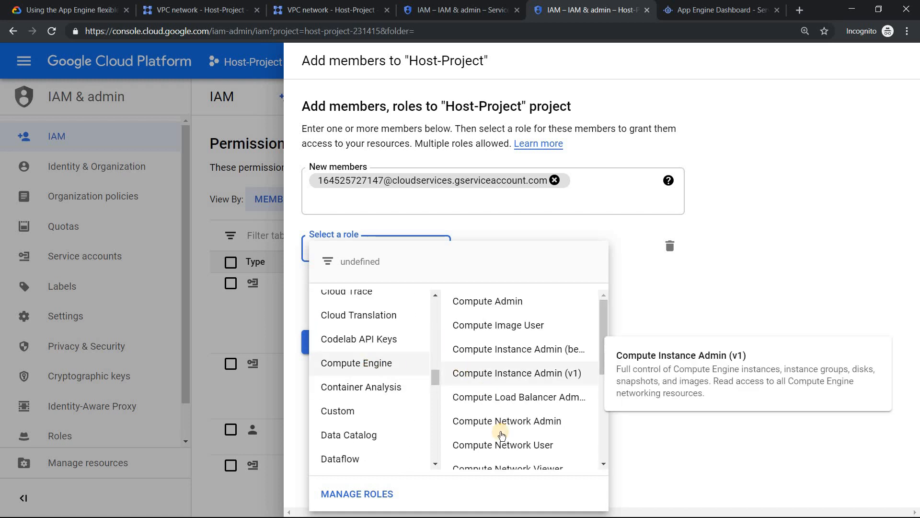
click(502, 443)
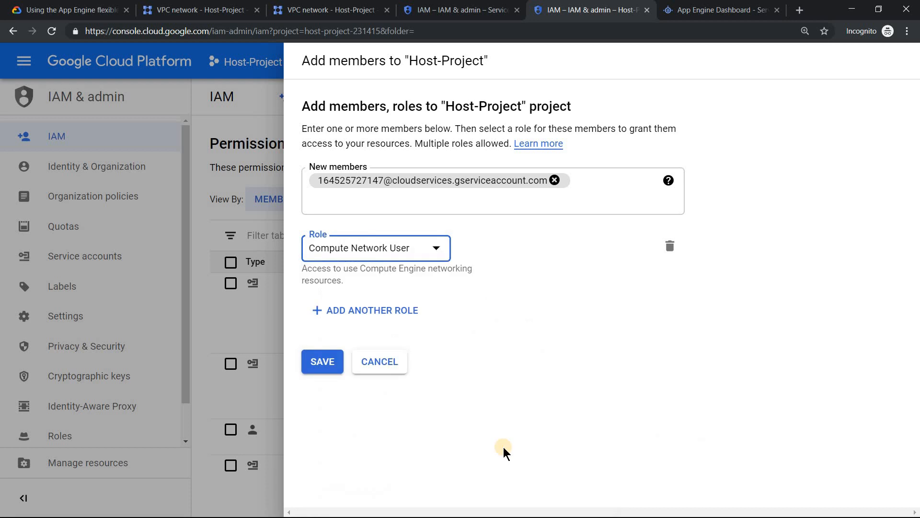
click(322, 361)
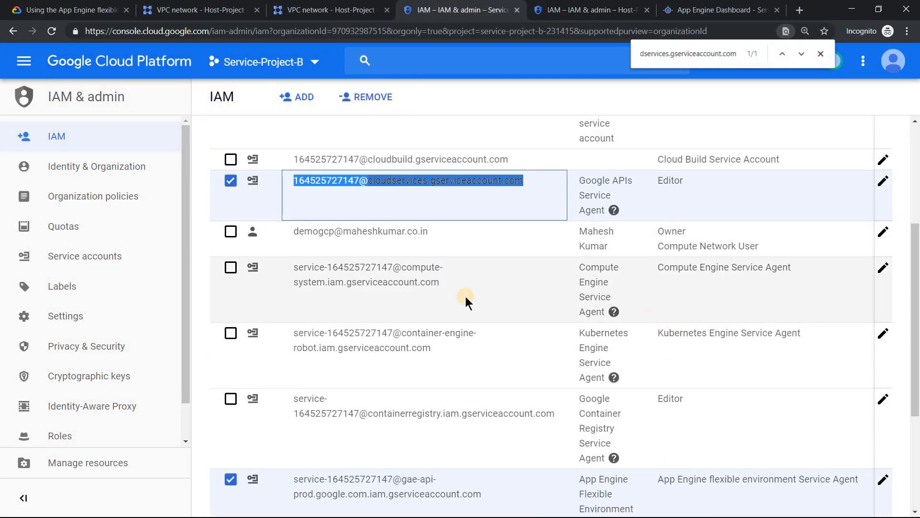
mouse_move(907, 266)
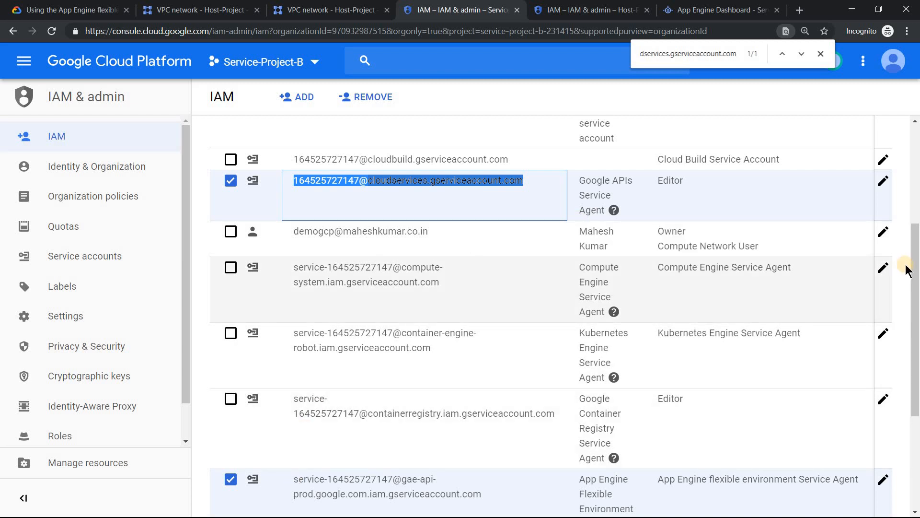
Add the gae-api App Engine flexible service agent to Host-Project as Compute Network User and save
scroll(down, 3)
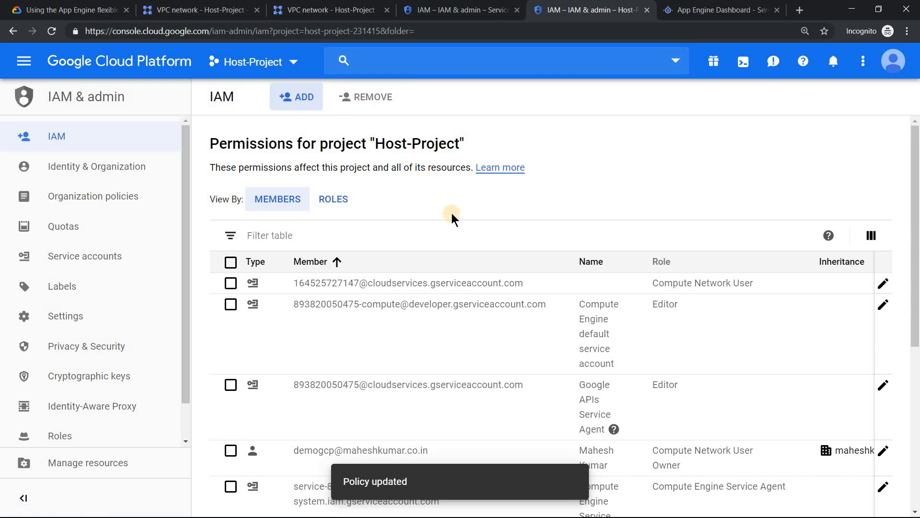
click(296, 95)
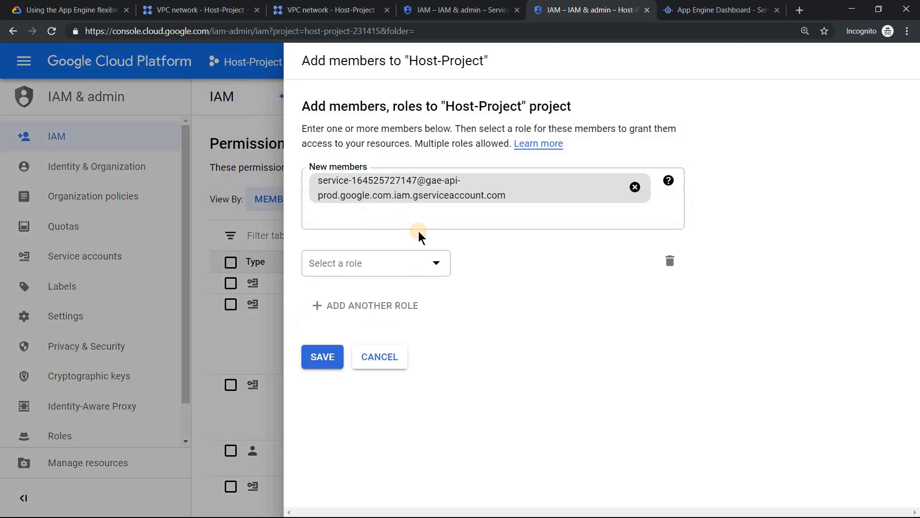
click(376, 263)
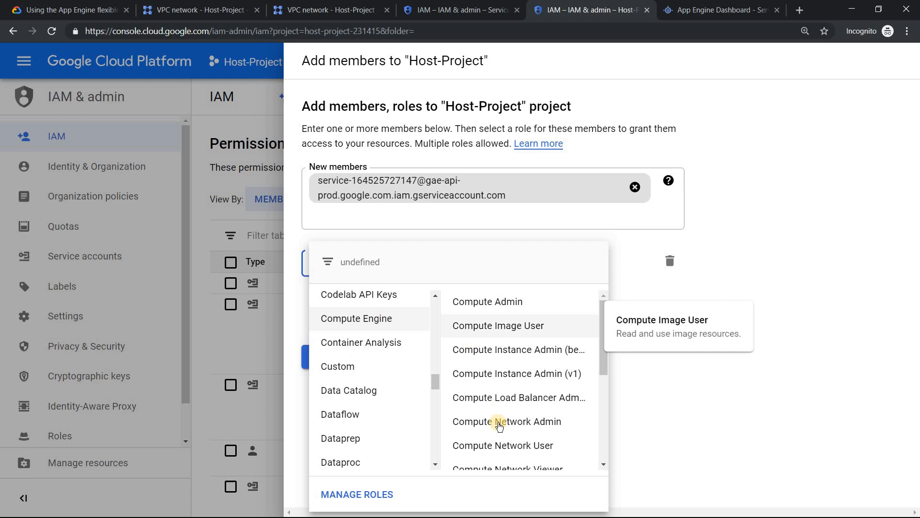
click(502, 445)
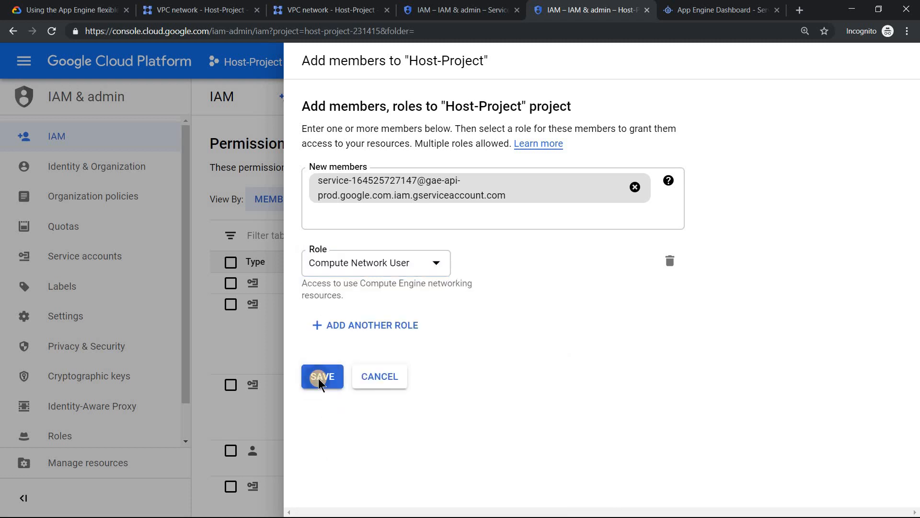
click(321, 376)
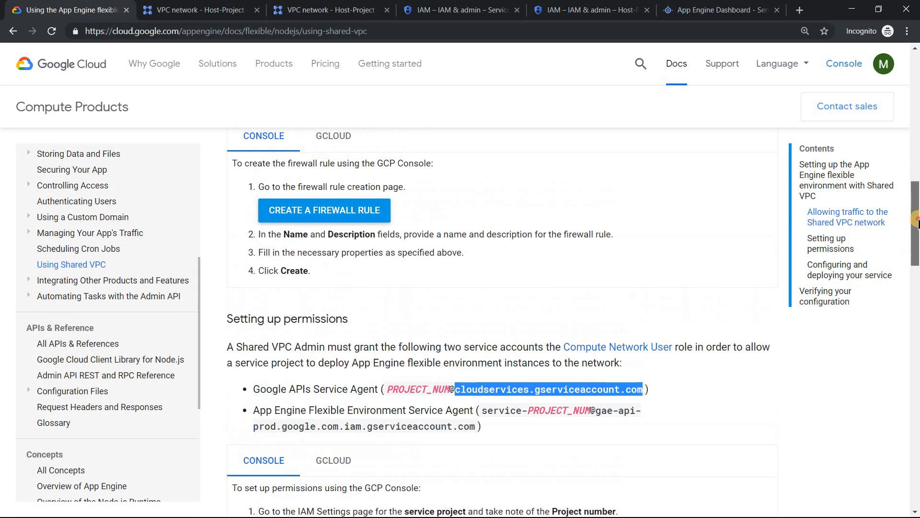
Read the docs' remaining permission and deployment steps, then land on Service-Project-B's App Engine dashboard
scroll(down, 3)
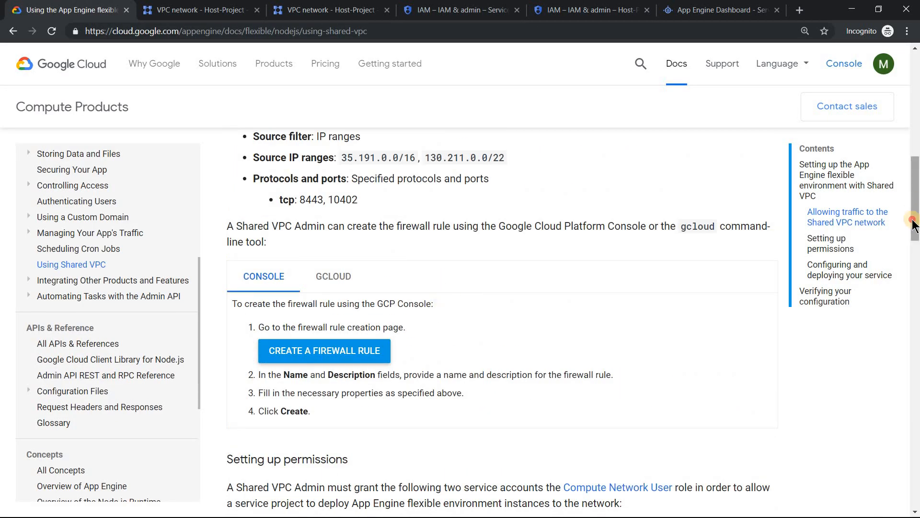
scroll(down, 3)
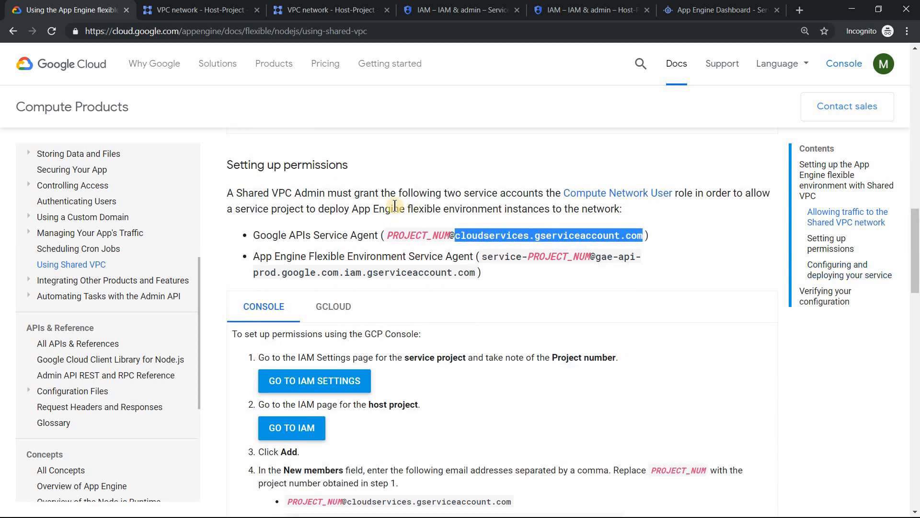
mouse_move(264, 235)
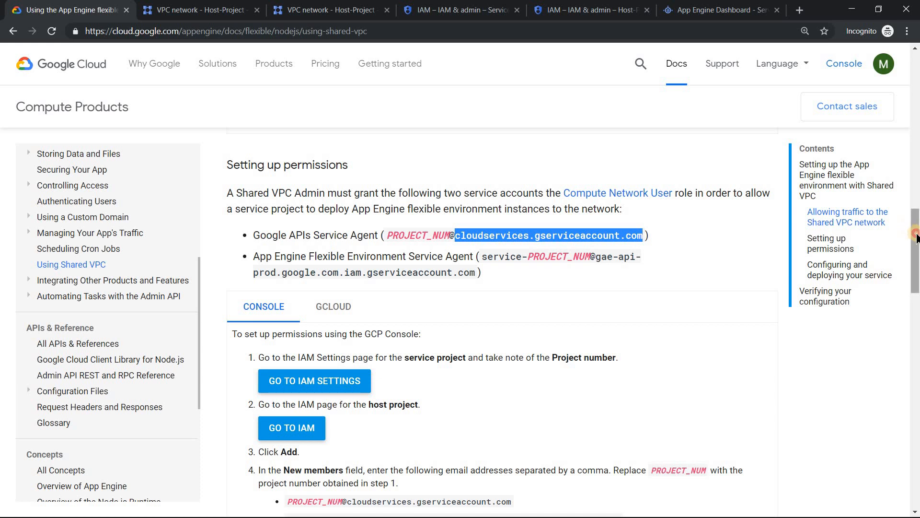
scroll(down, 3)
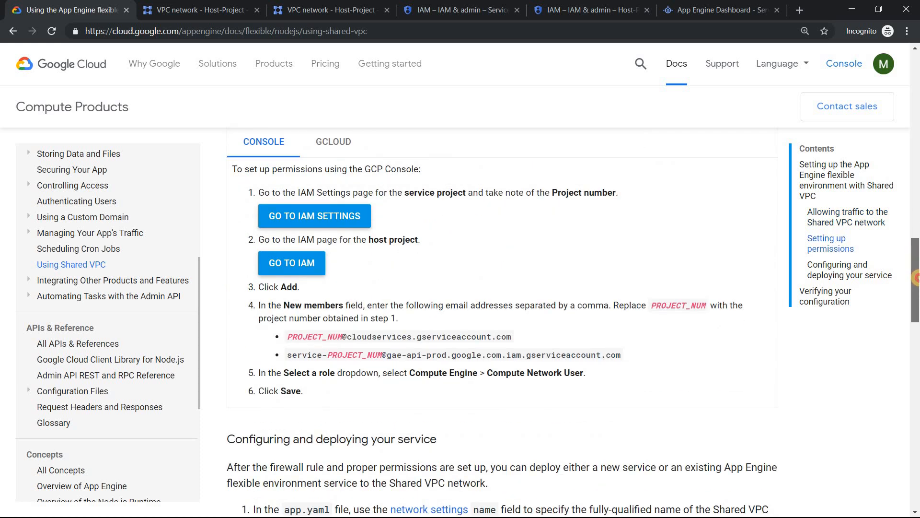
scroll(down, 3)
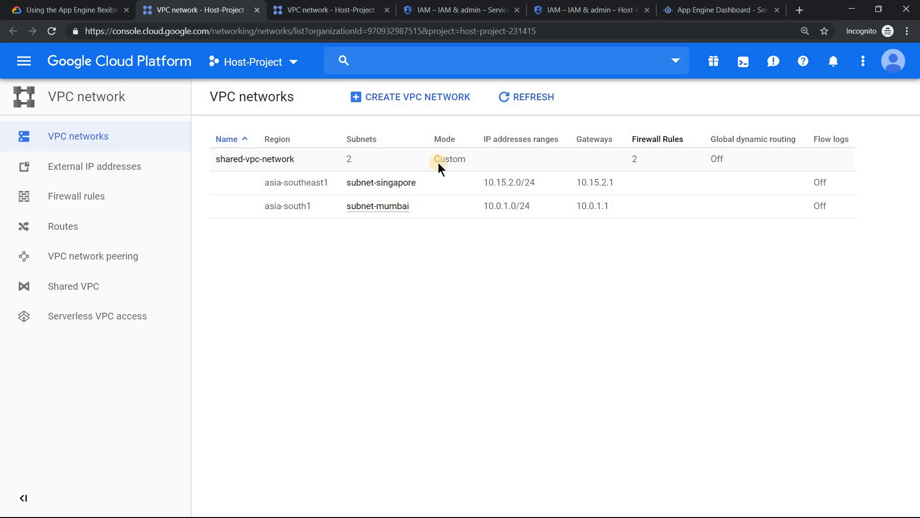
mouse_move(628, 17)
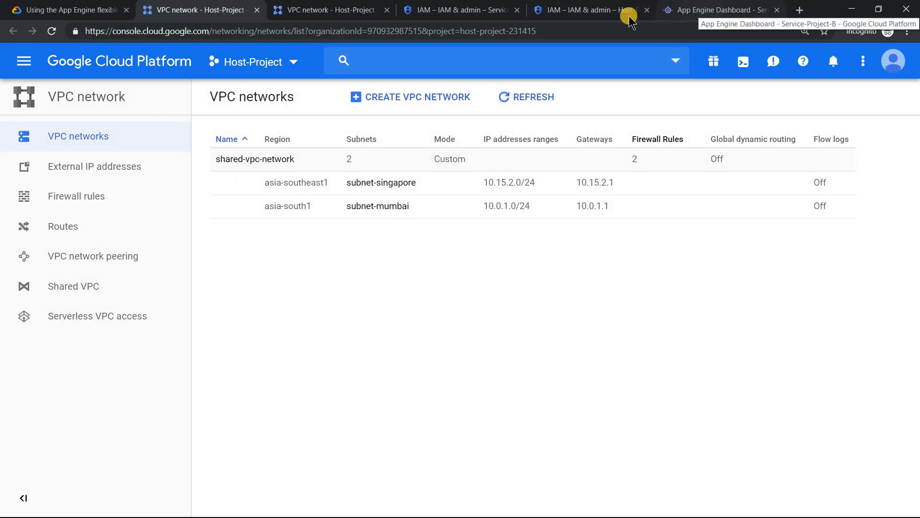
click(718, 10)
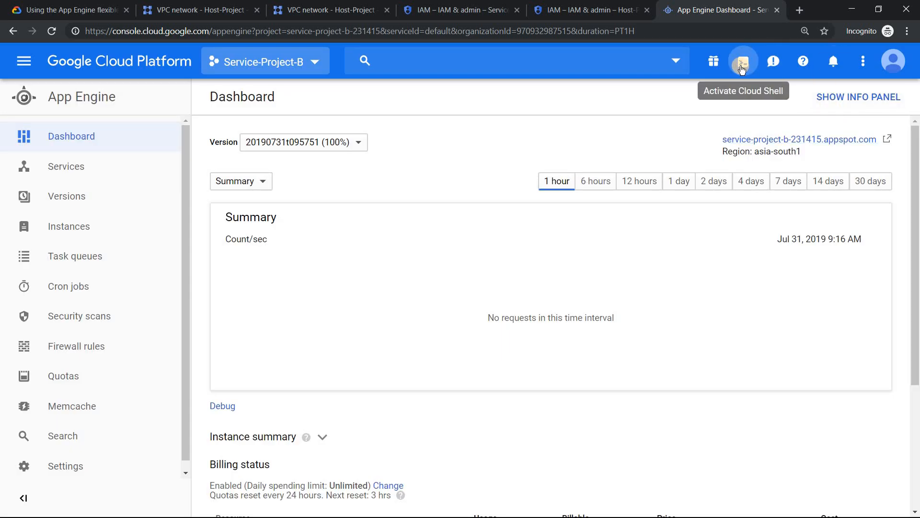
Compare app.yaml's shared-vpc-network and subnet-mumbai against the Host-Project VPC list, then quit vi with :q
click(743, 60)
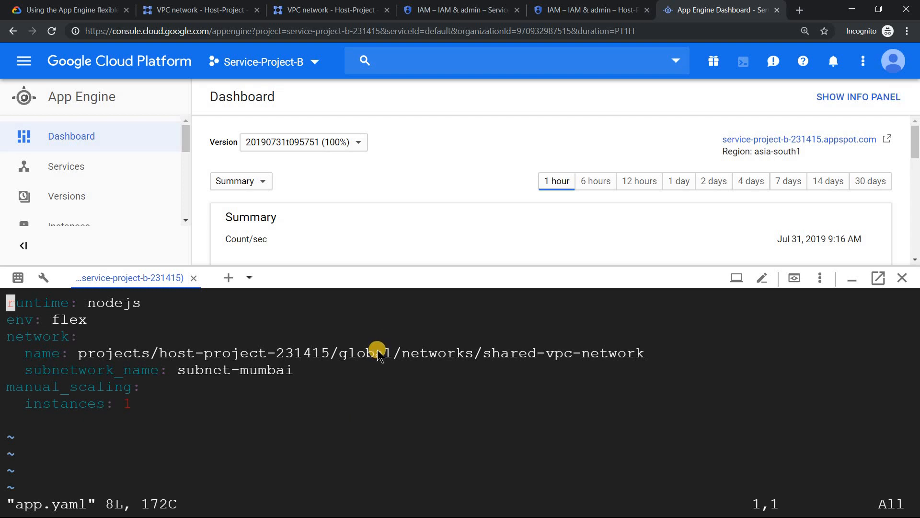
mouse_move(14, 342)
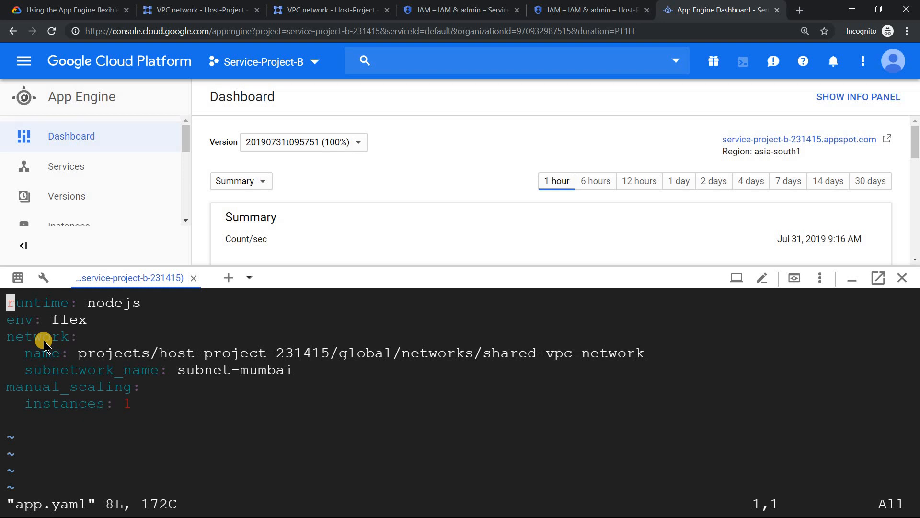
mouse_move(89, 383)
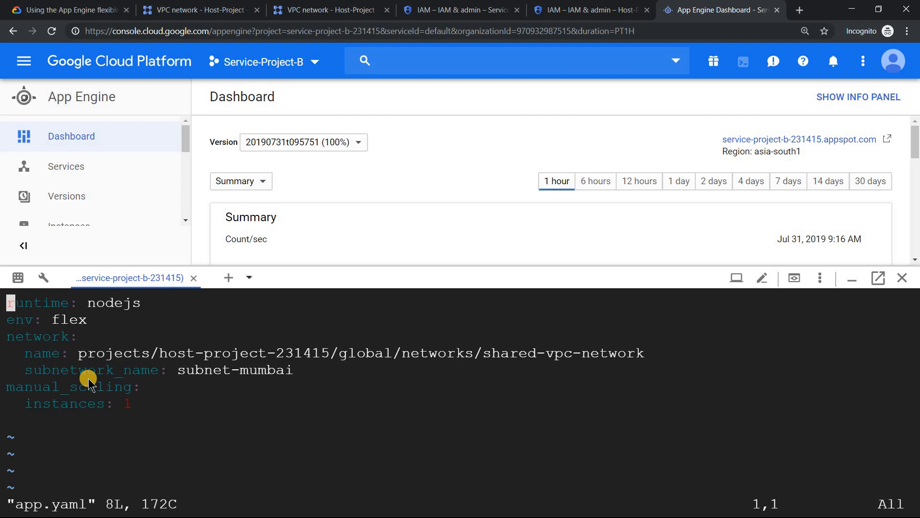
mouse_move(132, 389)
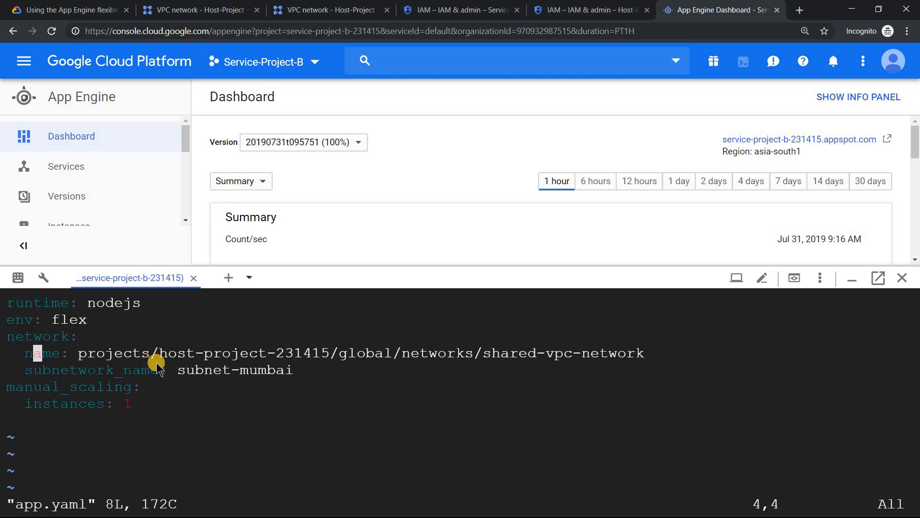
mouse_move(185, 360)
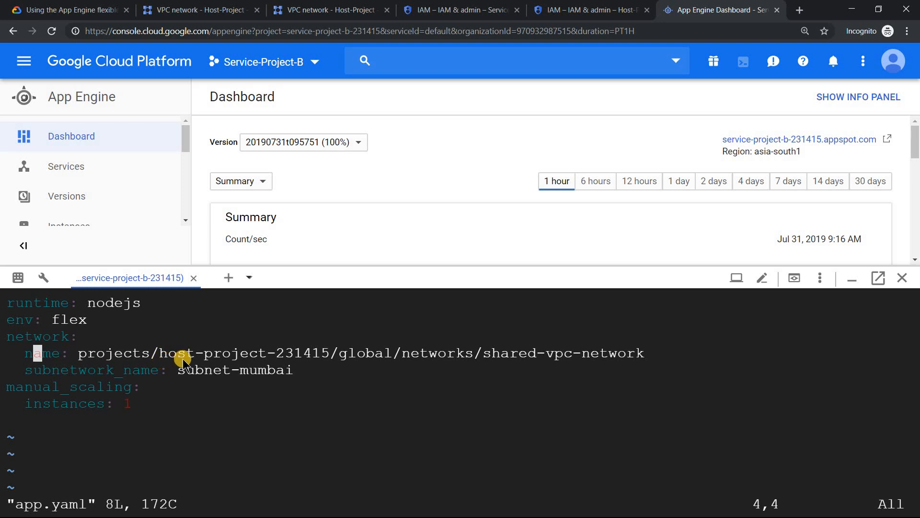
mouse_move(528, 356)
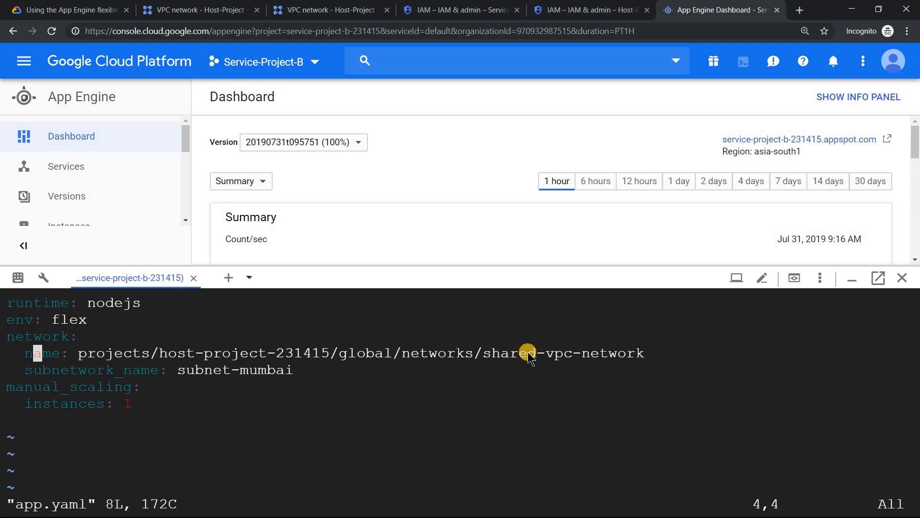
mouse_move(197, 10)
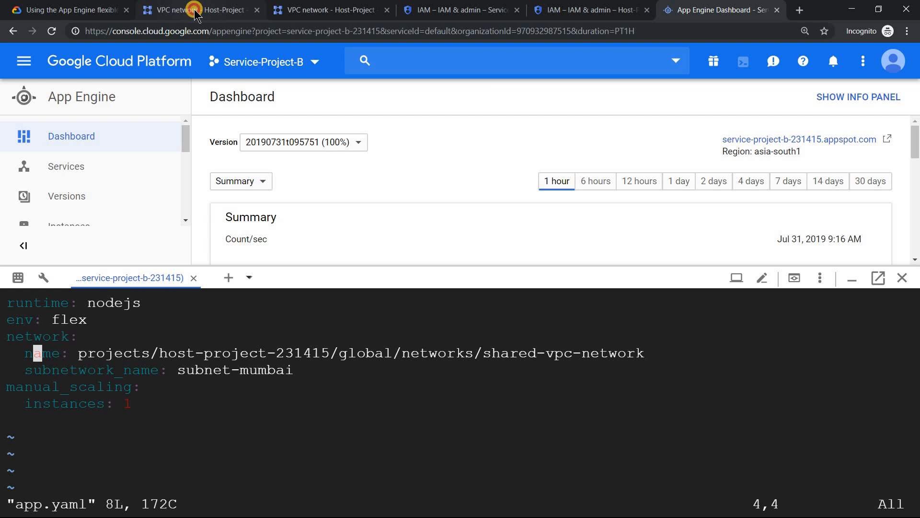
click(196, 10)
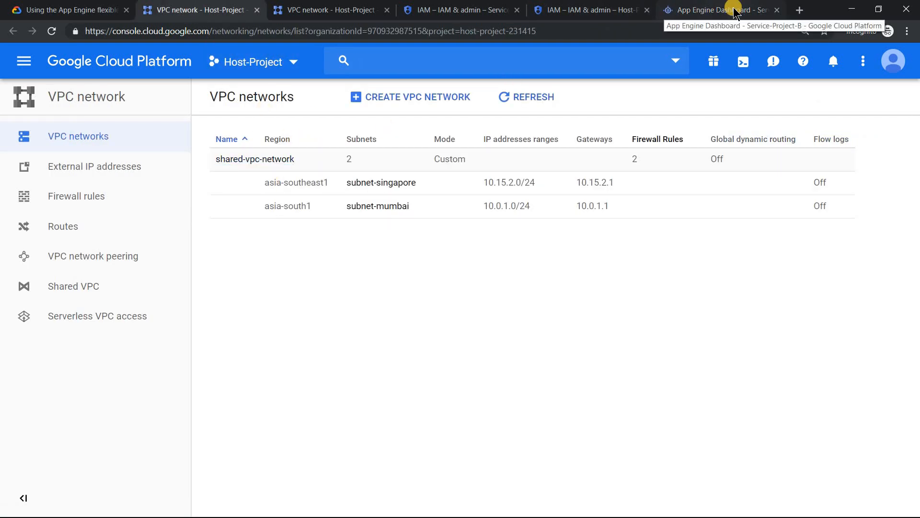
click(716, 10)
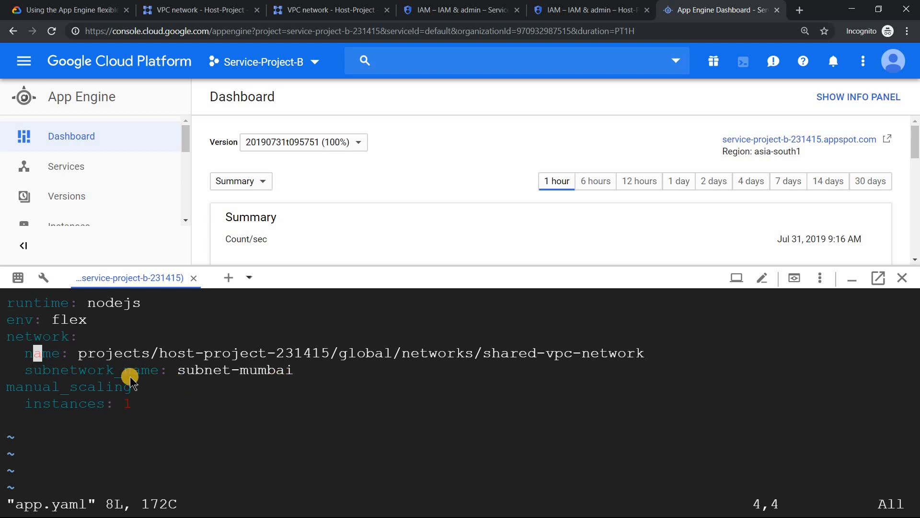
mouse_move(218, 380)
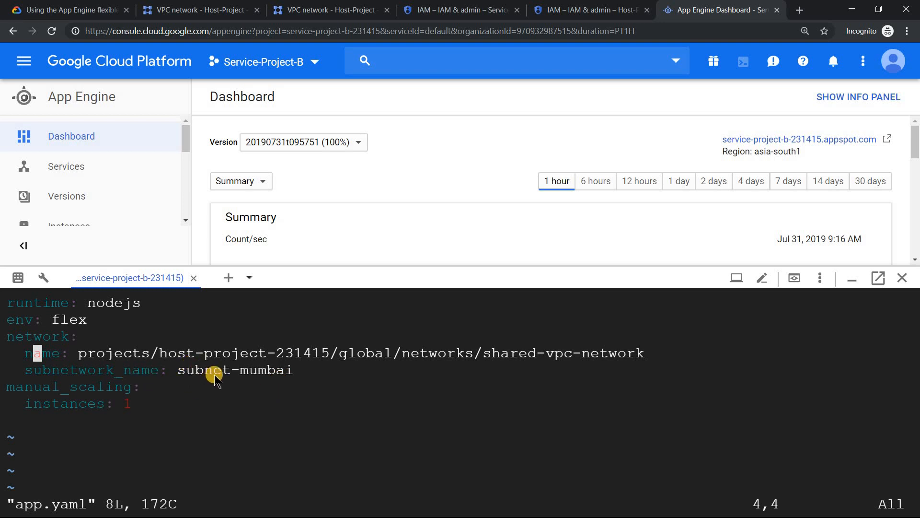
text(:q)
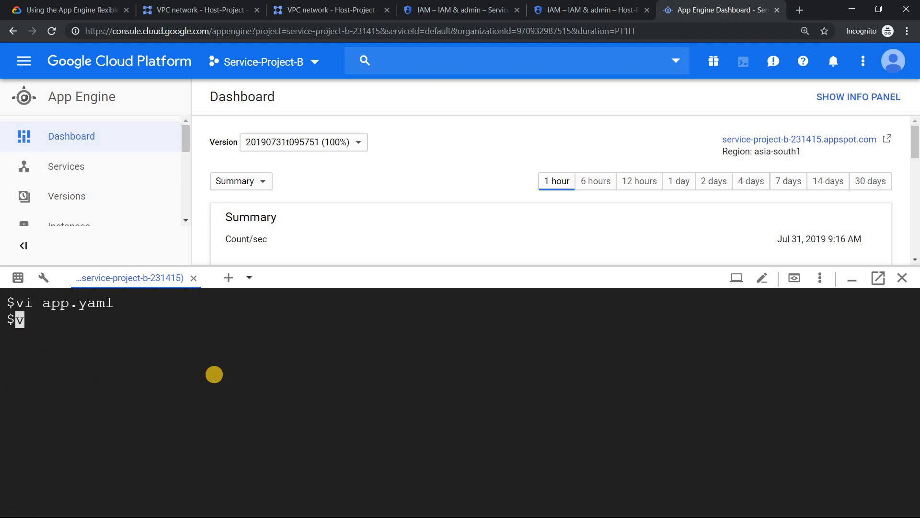
text(vi server.js)
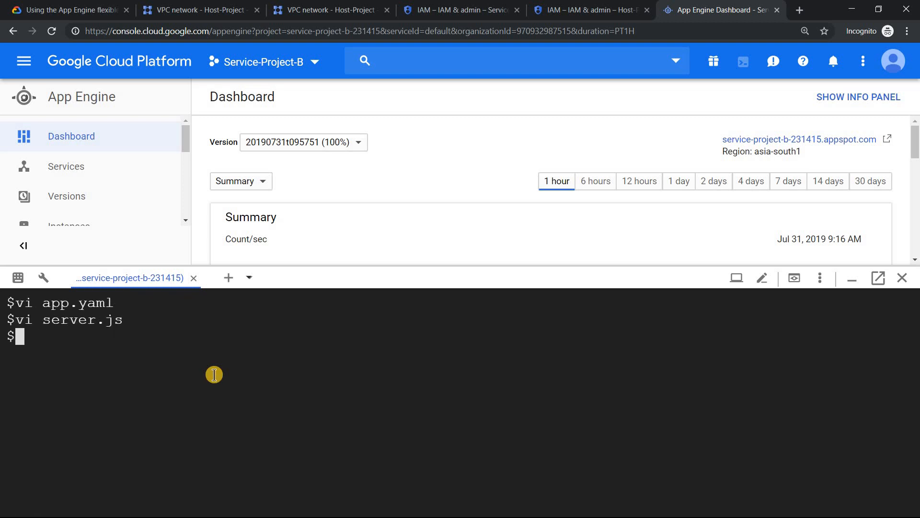
click(64, 10)
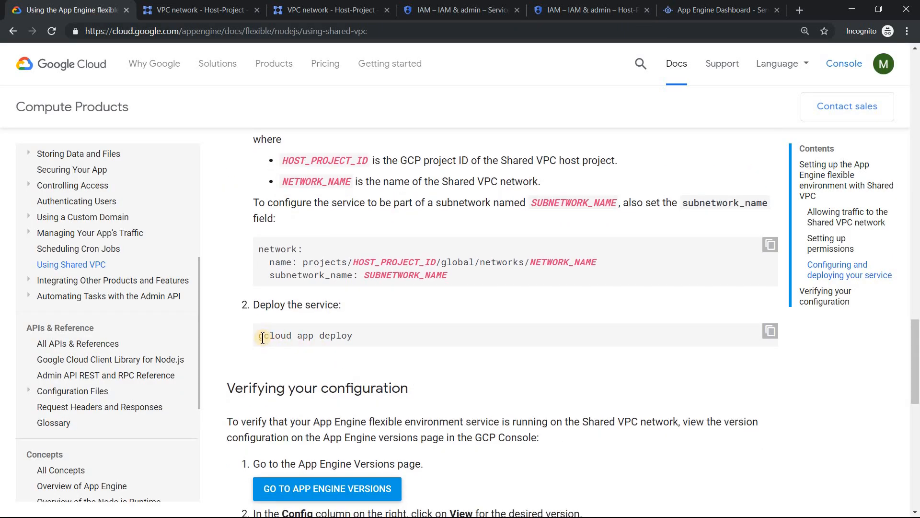
double_click(305, 335)
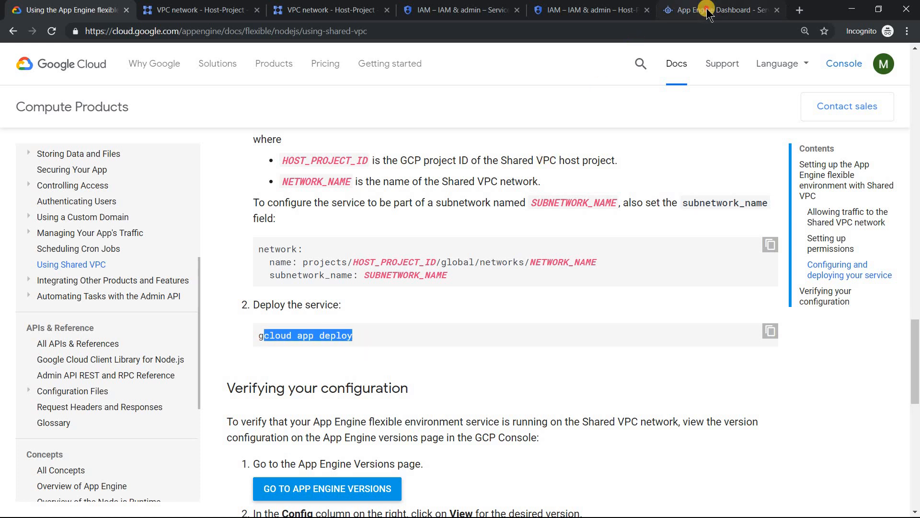
click(720, 9)
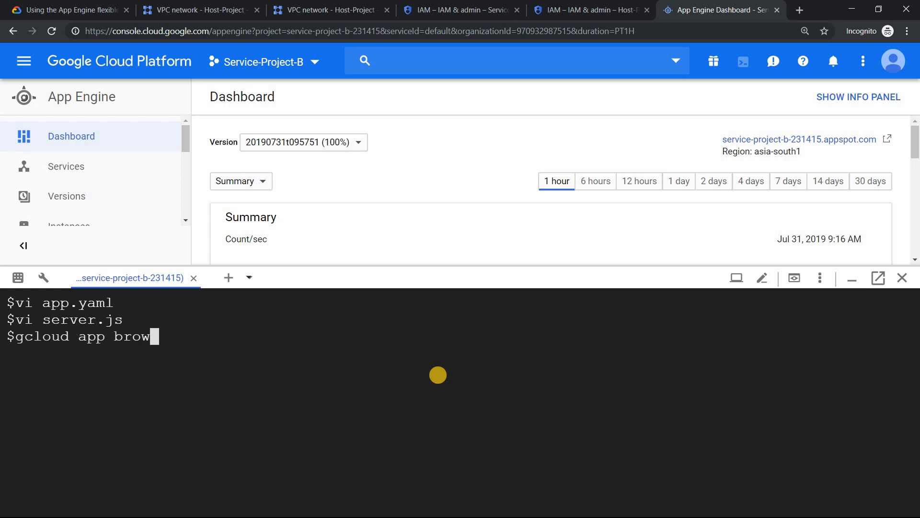
Run gcloud app deploy -v app-flex-sharedvpc to deploy the default service to service-project-b-231415
text(deploy --qu)
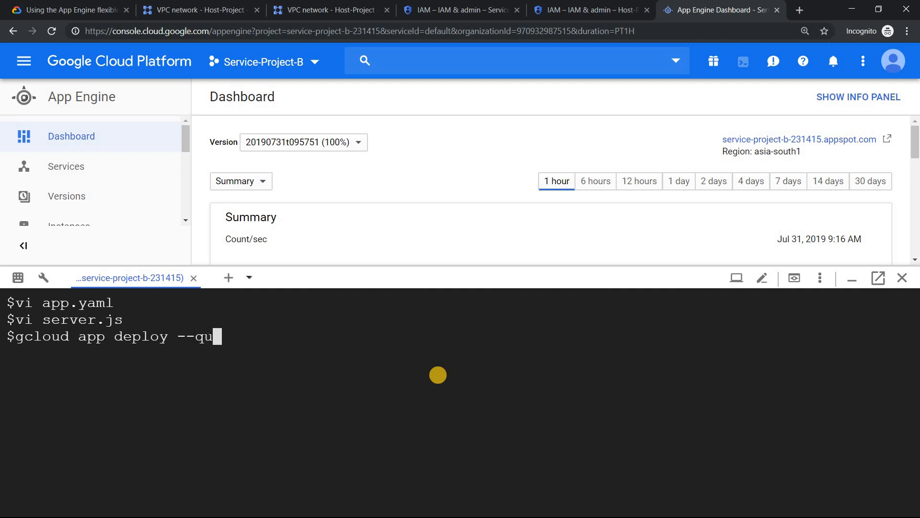
text(-v)
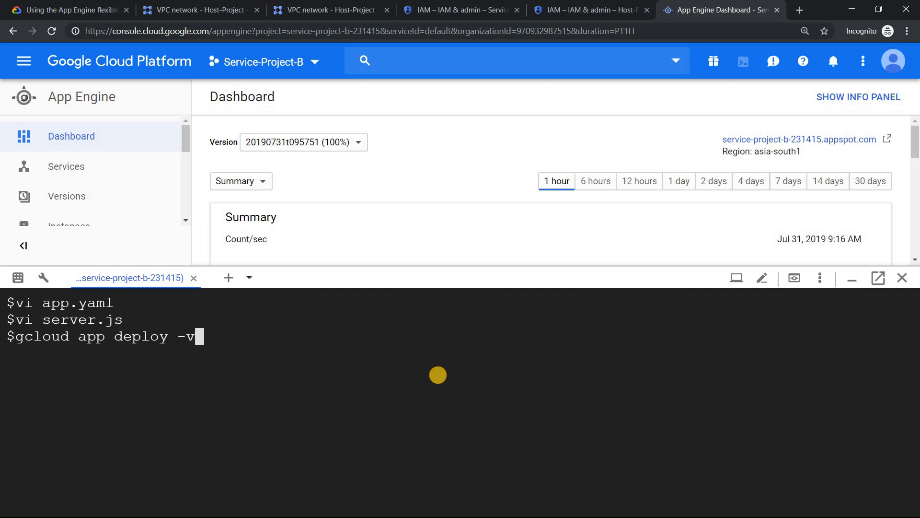
text(app)
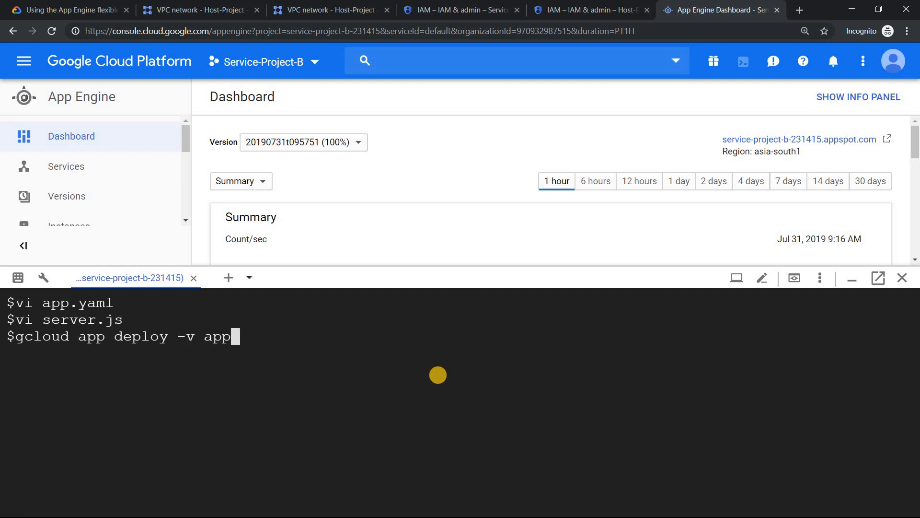
text(-fle)
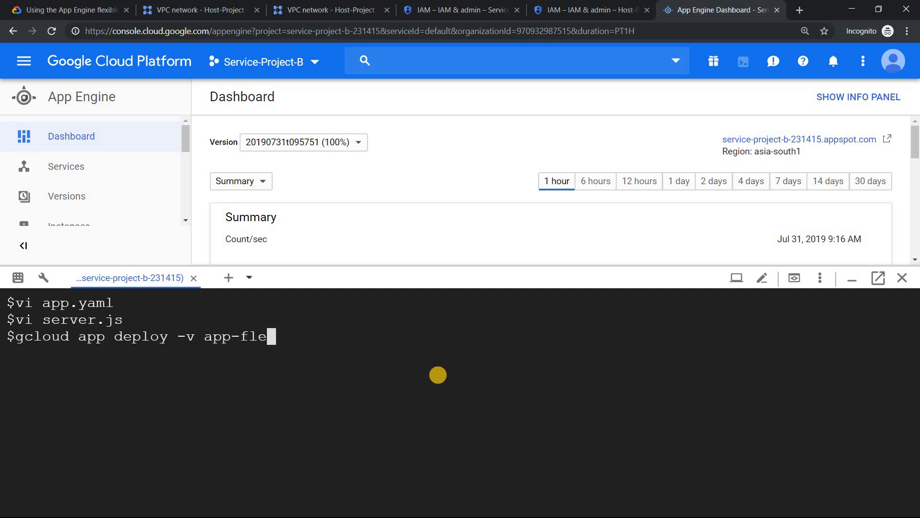
text(x-sha)
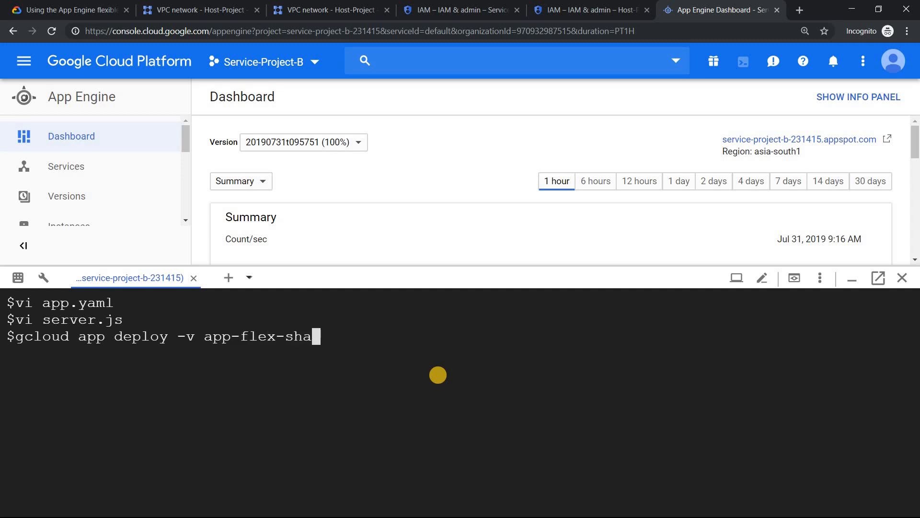
text(redvpc)
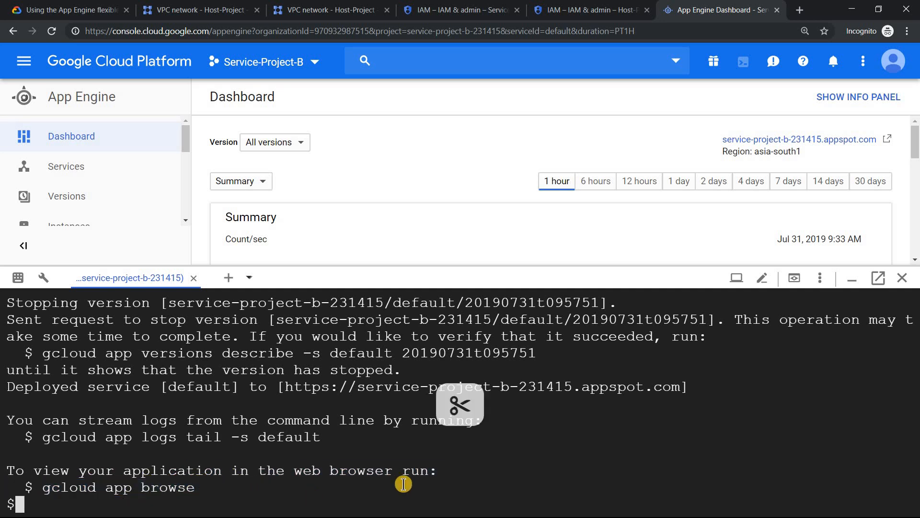
Run gcloud app browse to get the service-project-b-231415.appspot.com link
text(gcloud app browse)
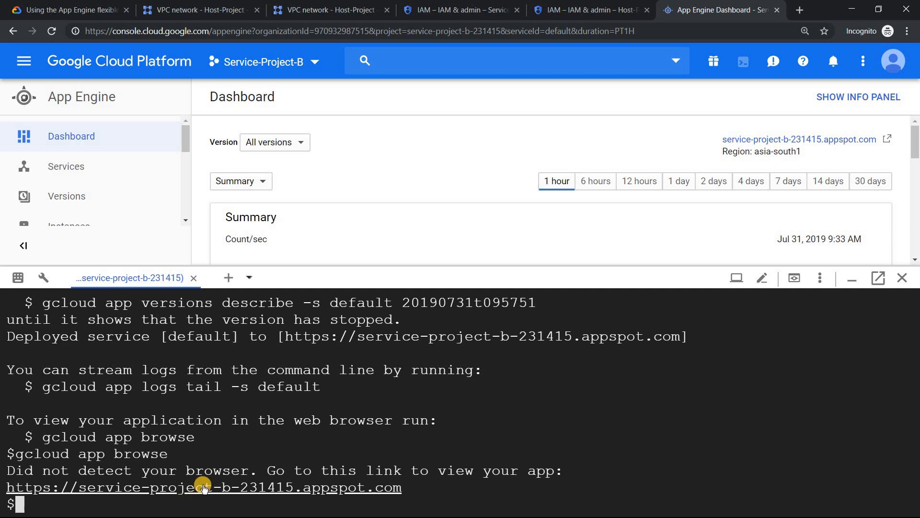
mouse_move(312, 490)
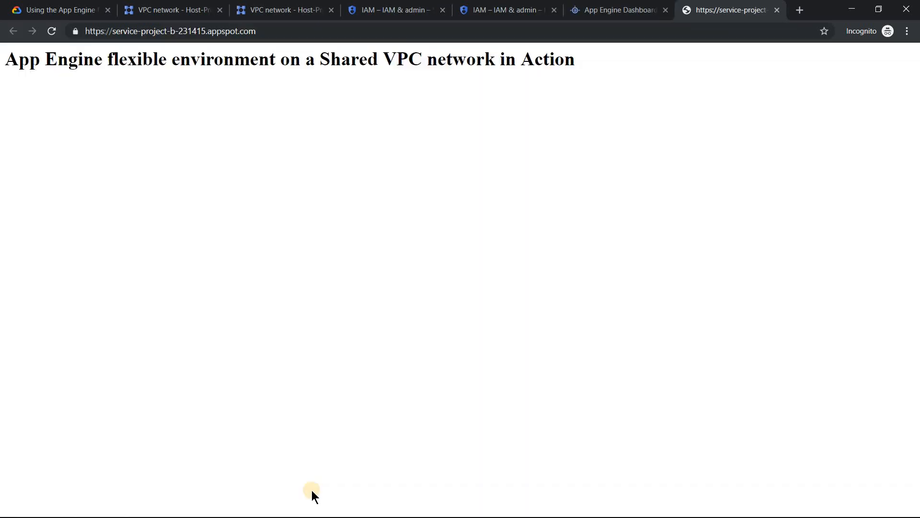
mouse_move(244, 163)
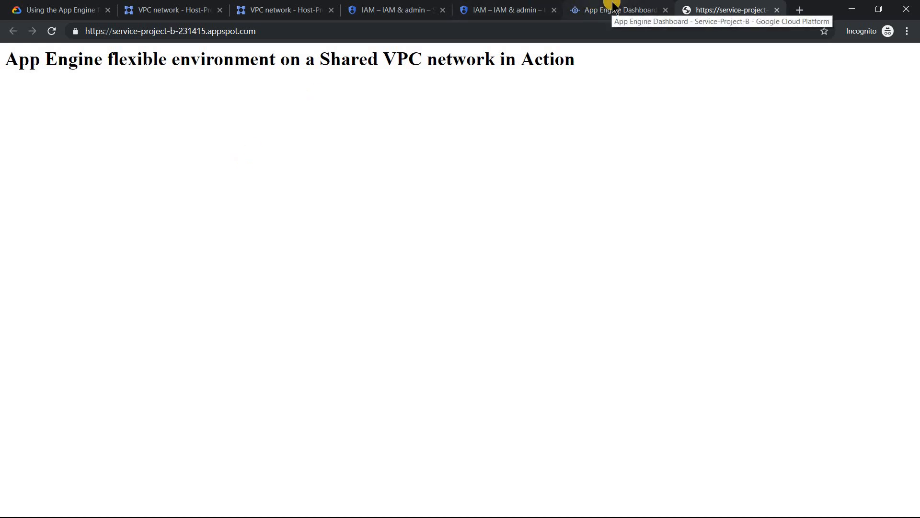
Return from the live 'Shared VPC network in Action' page to the App Engine dashboard
click(616, 10)
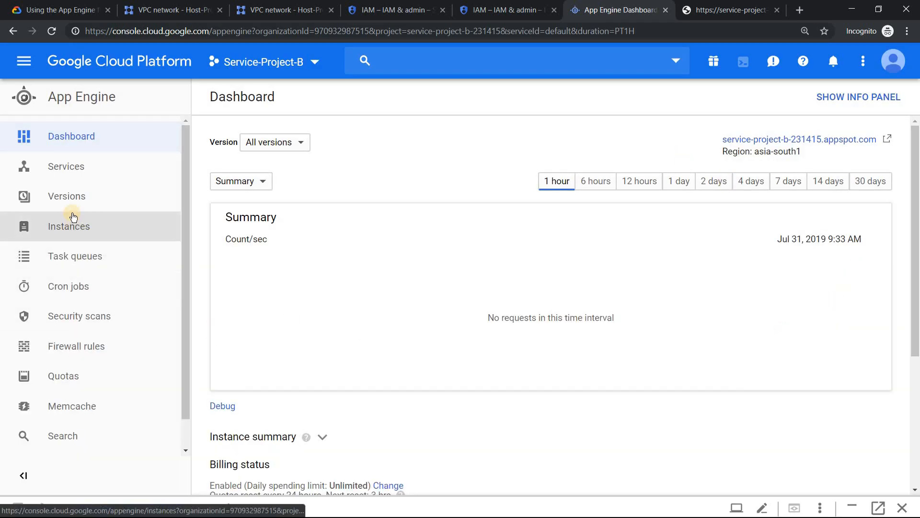
View the serving version's config in the Versions list, showing shared-vpc-network and subnet-mumbai
click(66, 196)
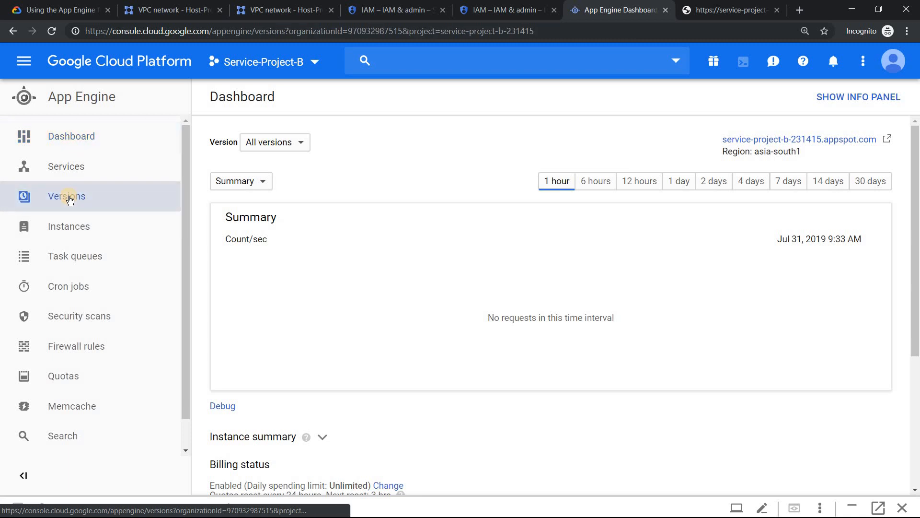
click(66, 195)
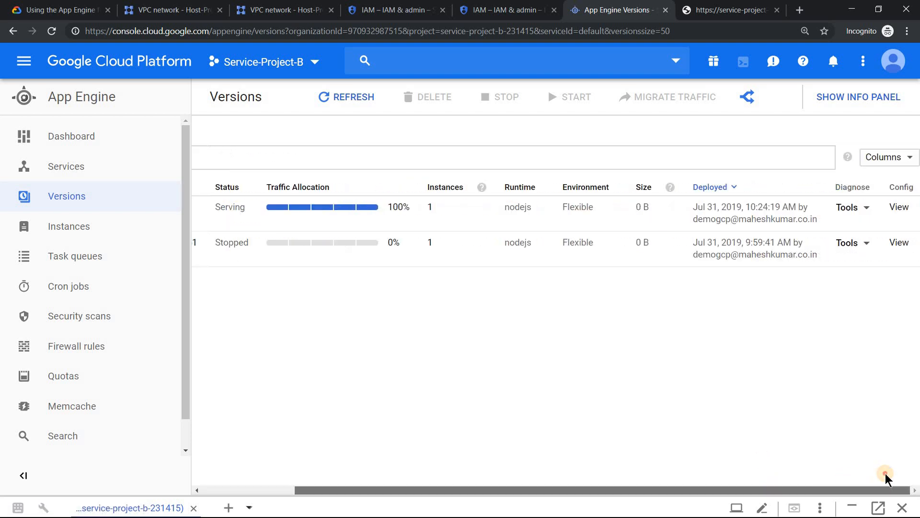
mouse_move(899, 207)
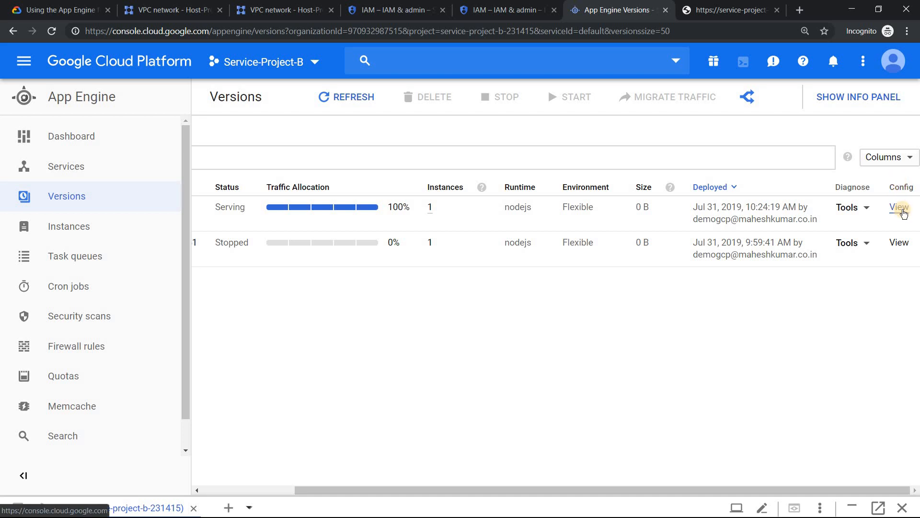
click(898, 207)
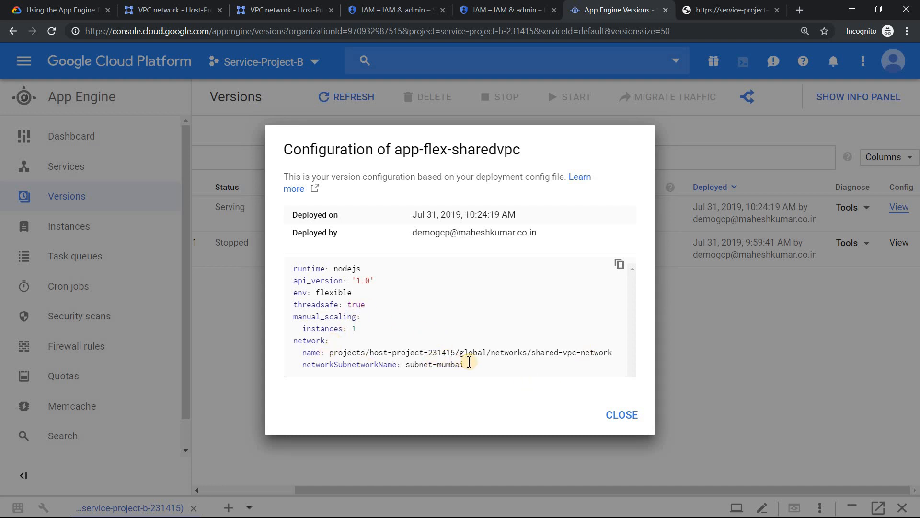
drag(469, 362, 291, 342)
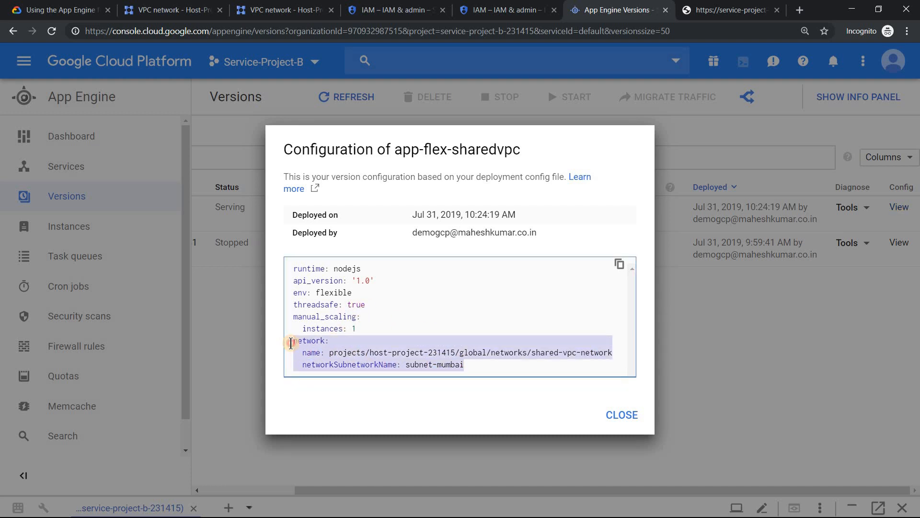
click(288, 293)
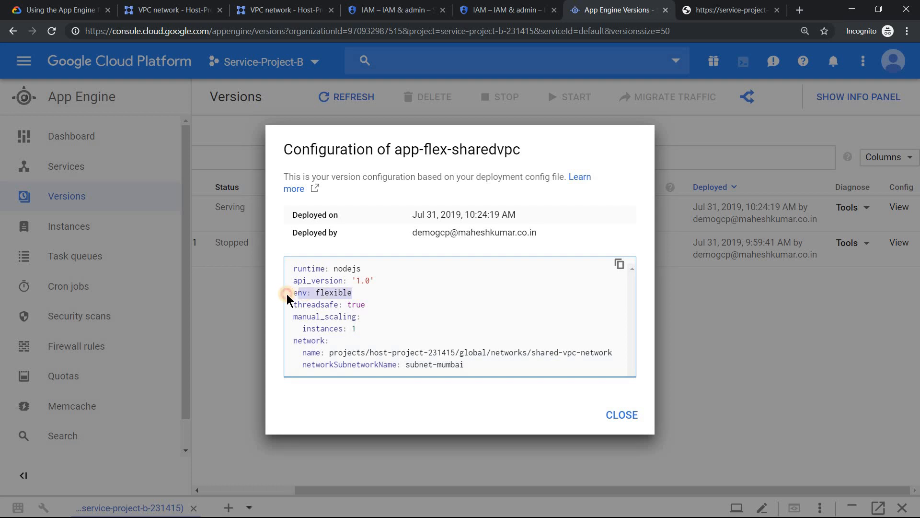